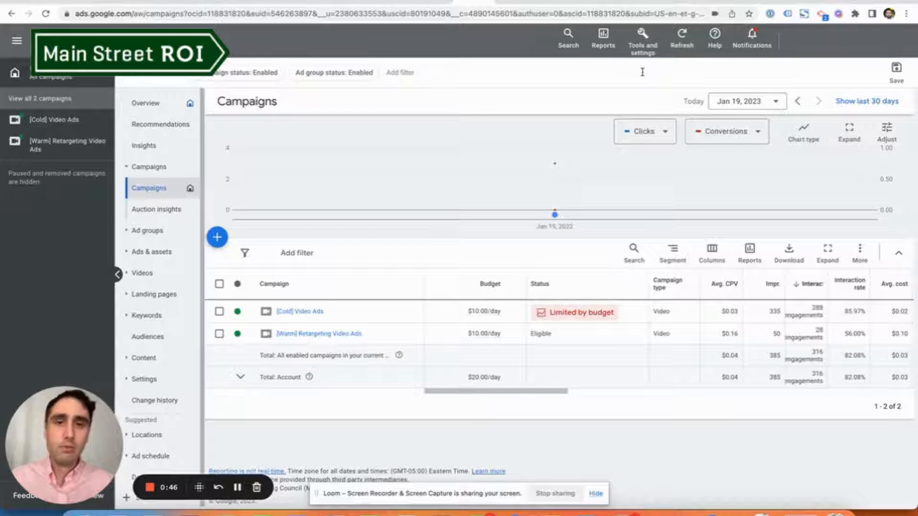
pyautogui.moveTo(646, 63)
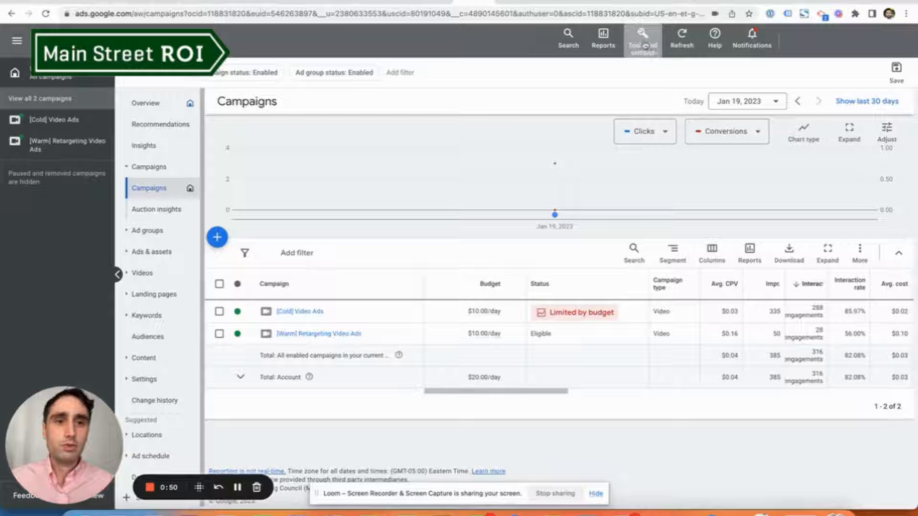
# Open the Conversions summary listing the account's purchase and lead form conversion actions.
pyautogui.click(641, 38)
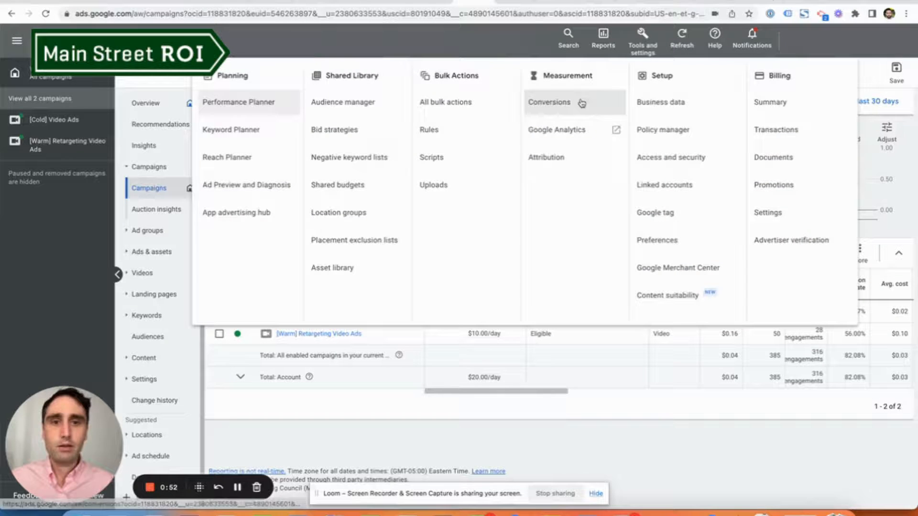
pyautogui.click(548, 103)
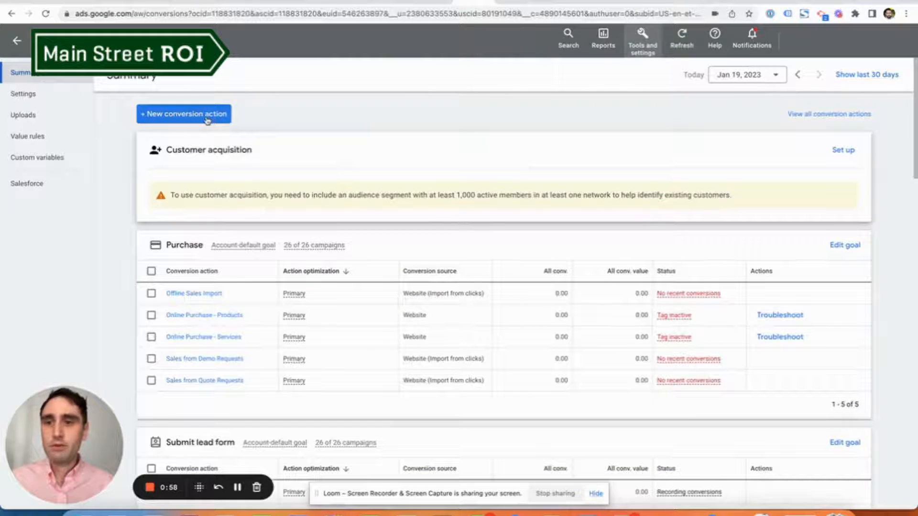
pyautogui.click(184, 114)
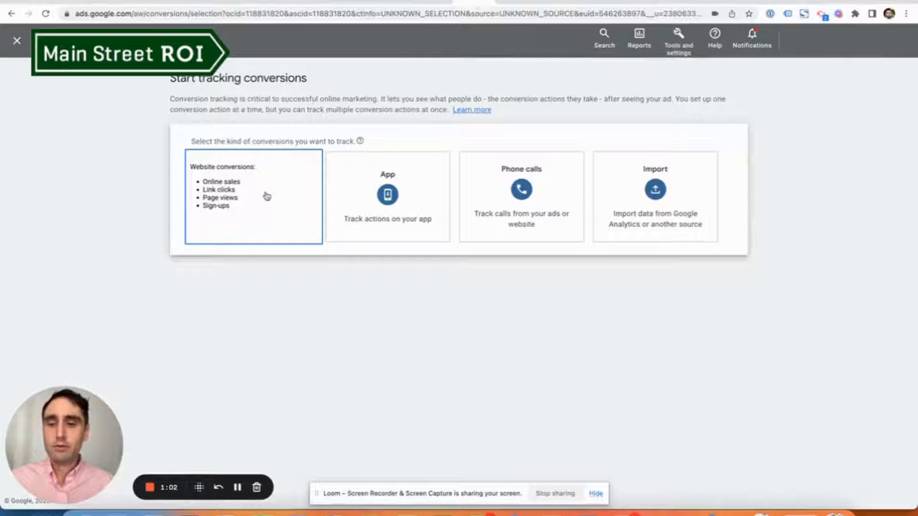
pyautogui.click(252, 196)
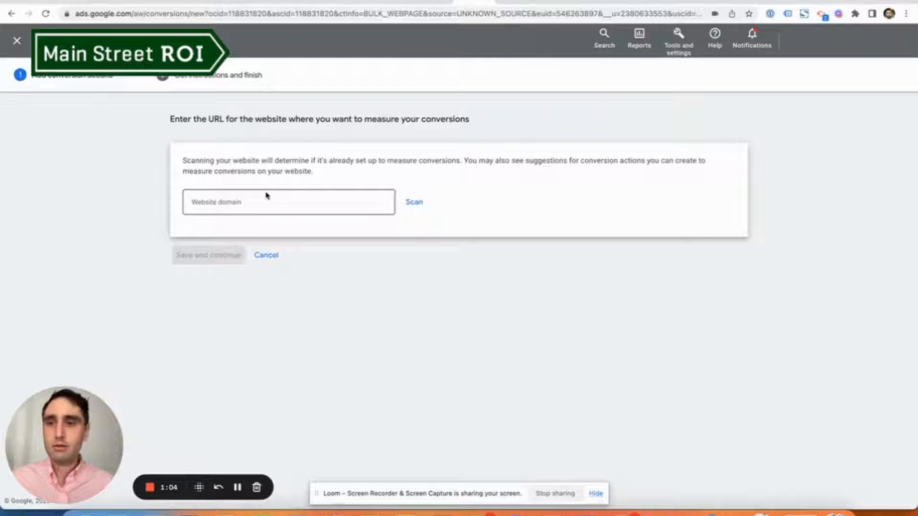
pyautogui.write('mainstreet')
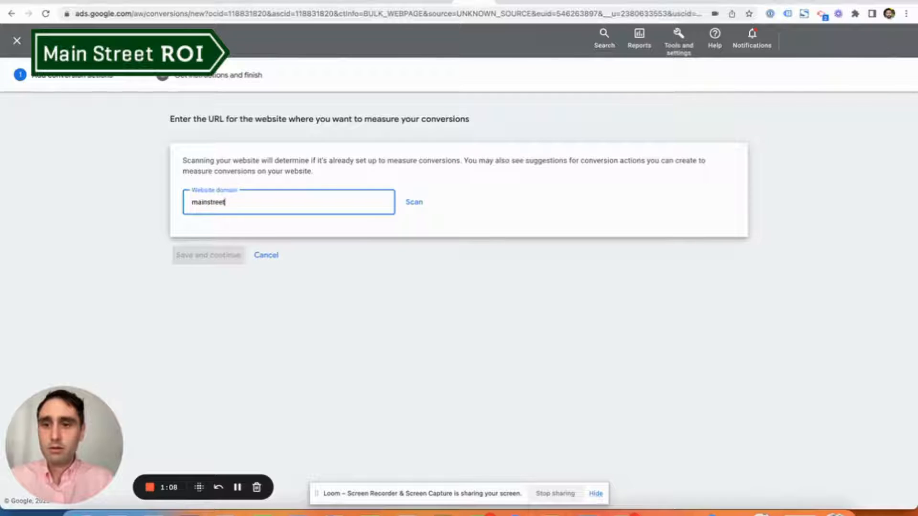
pyautogui.click(413, 202)
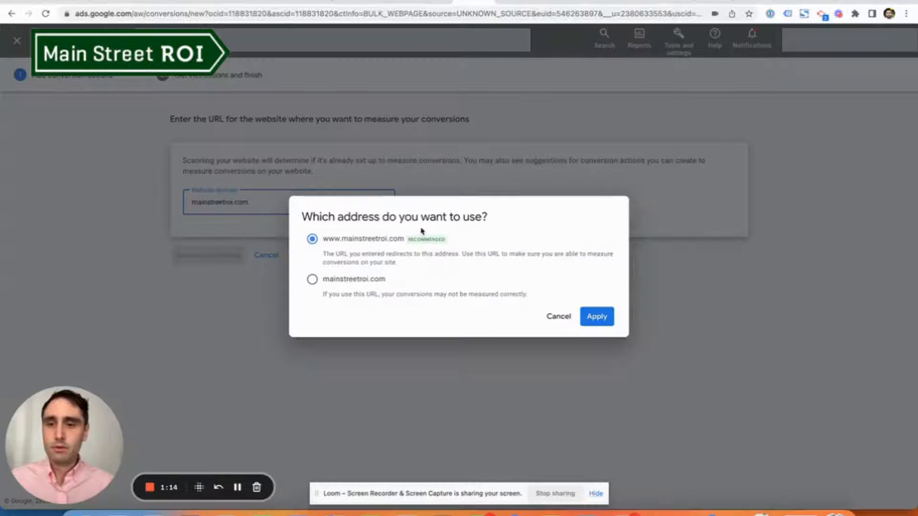
pyautogui.click(595, 316)
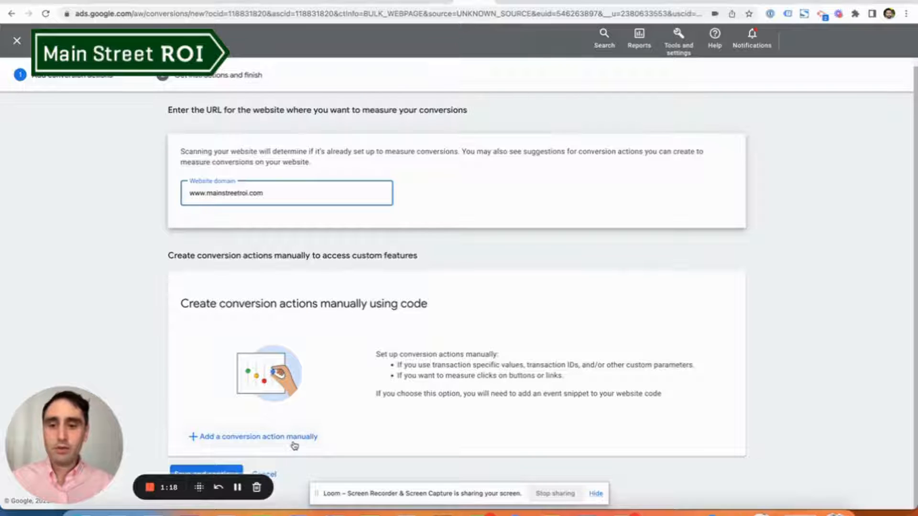
# Add a manual Submit lead form conversion action named SEO Checklist Request with no conversion value.
pyautogui.click(252, 437)
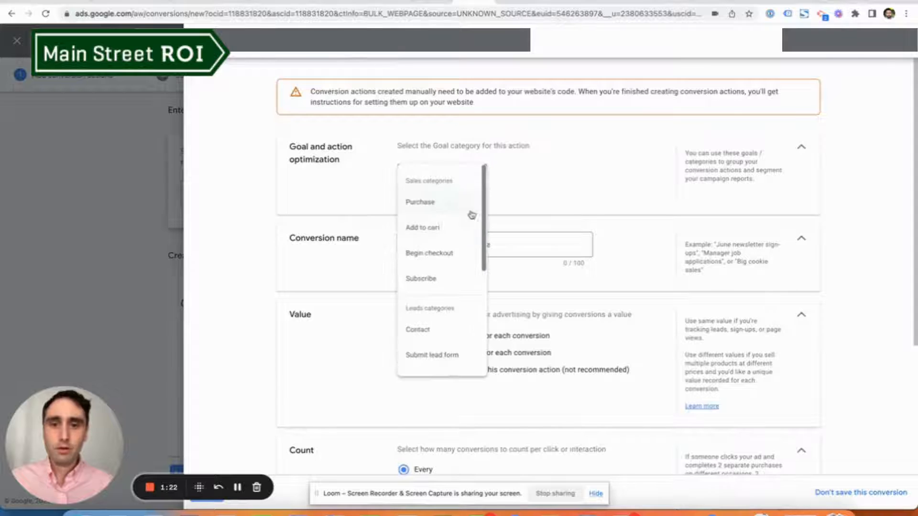
pyautogui.scroll(-3)
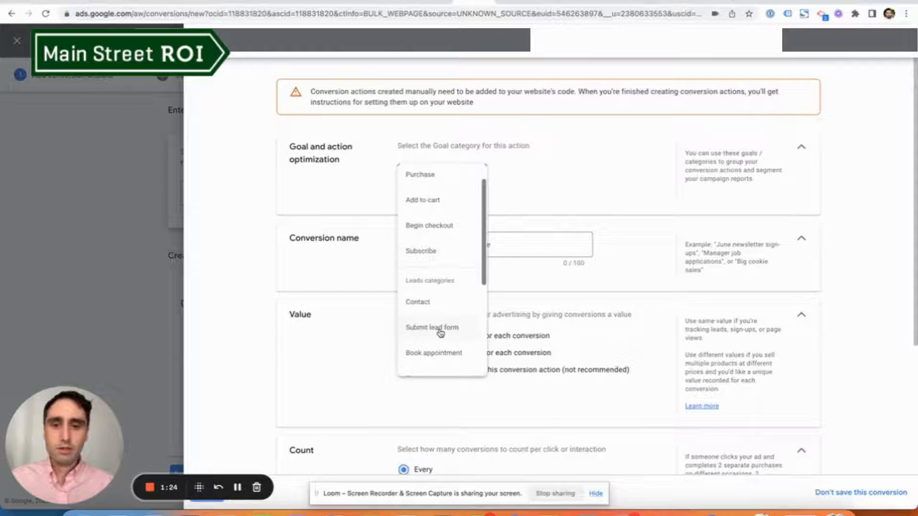
pyautogui.click(432, 327)
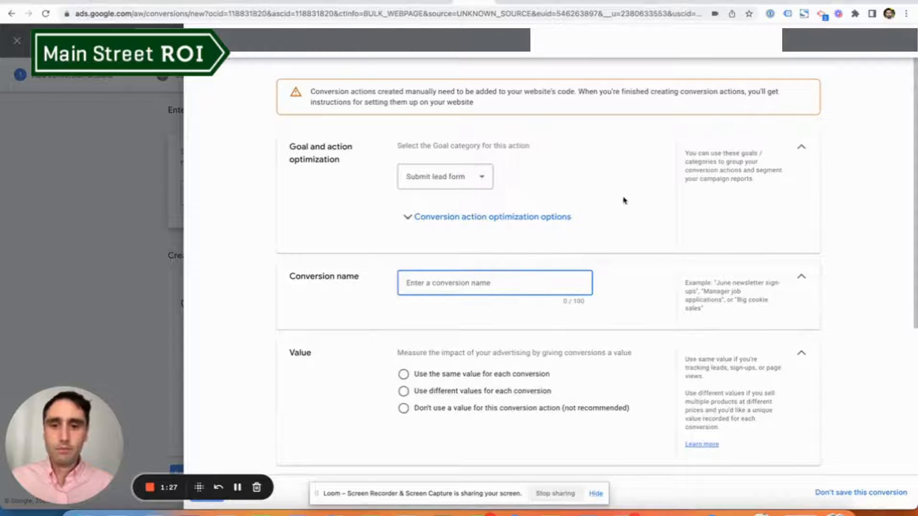
pyautogui.write('S')
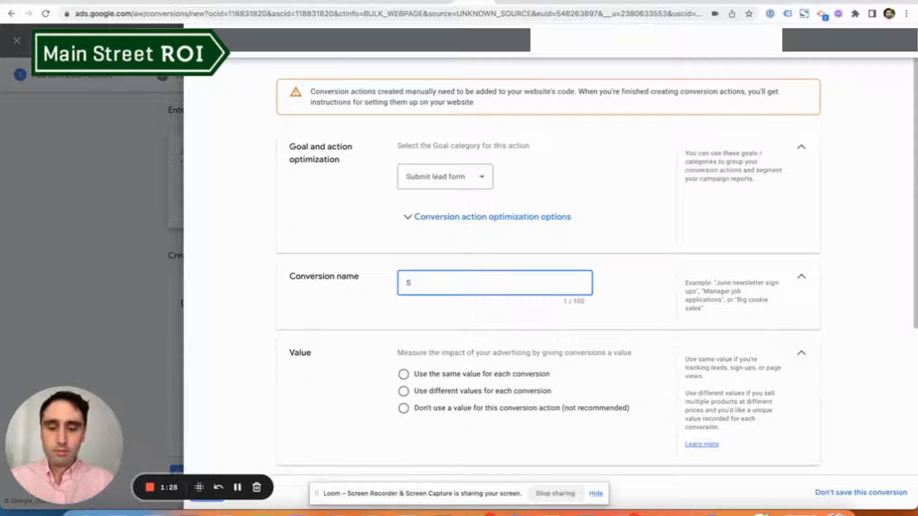
pyautogui.write('SEO Checklist Re')
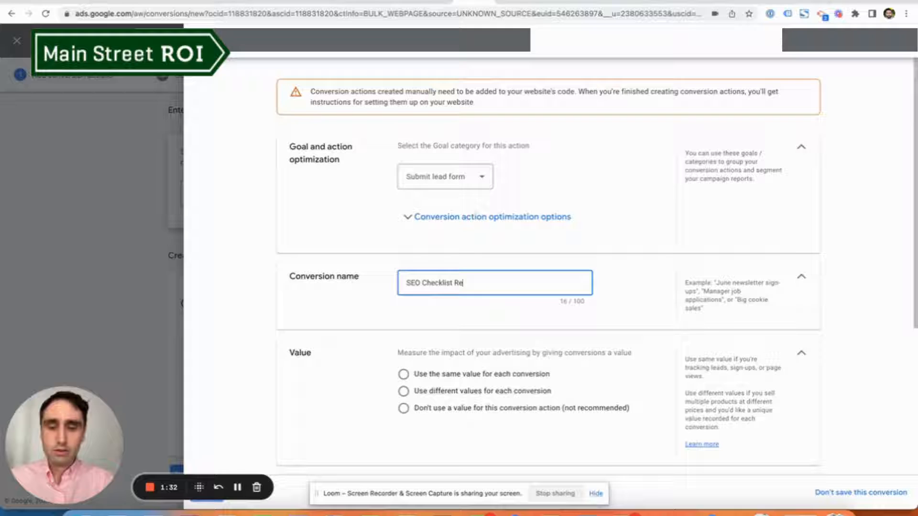
pyautogui.write('quest')
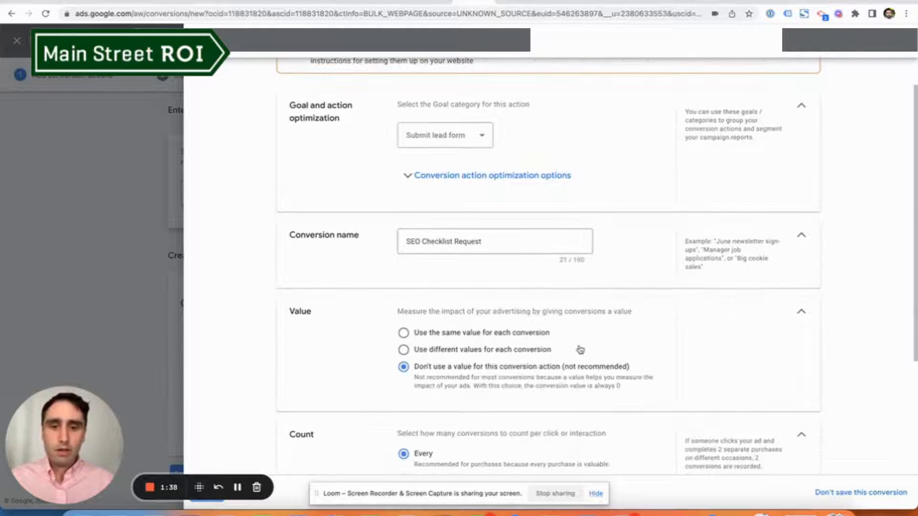
pyautogui.scroll(-3)
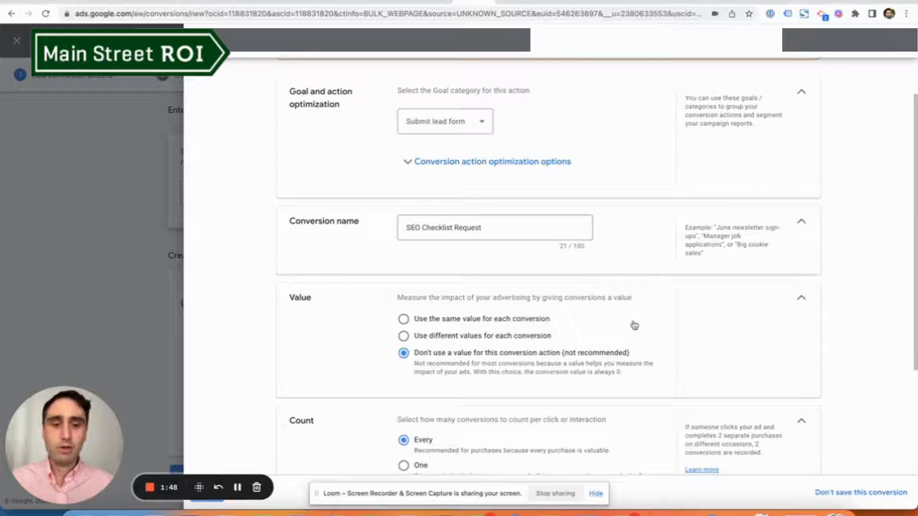
pyautogui.scroll(-3)
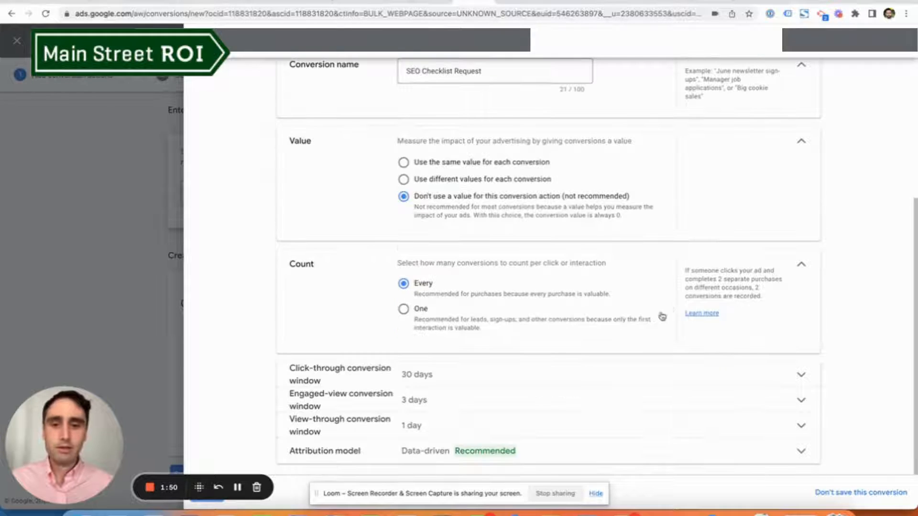
# Count one conversion per interaction with 90-day click-through, 30-day engaged-view and 30-day view-through windows.
pyautogui.click(403, 309)
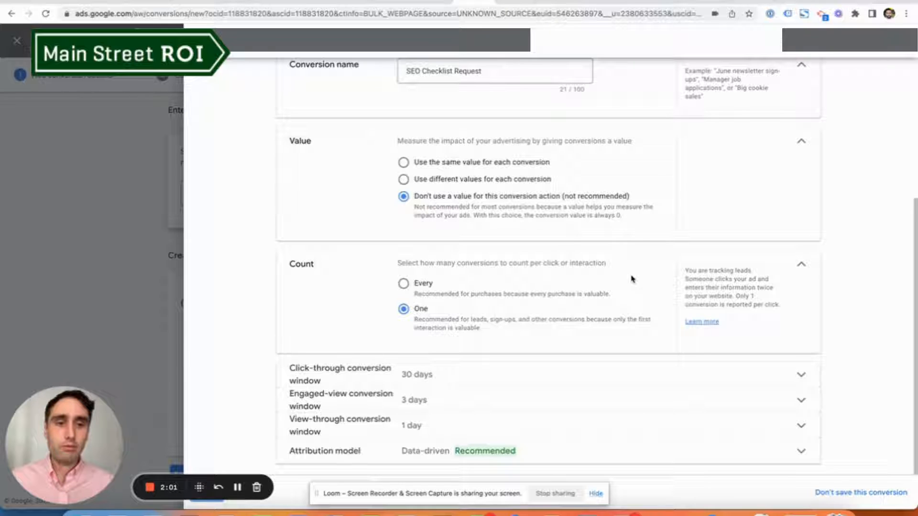
pyautogui.moveTo(654, 269)
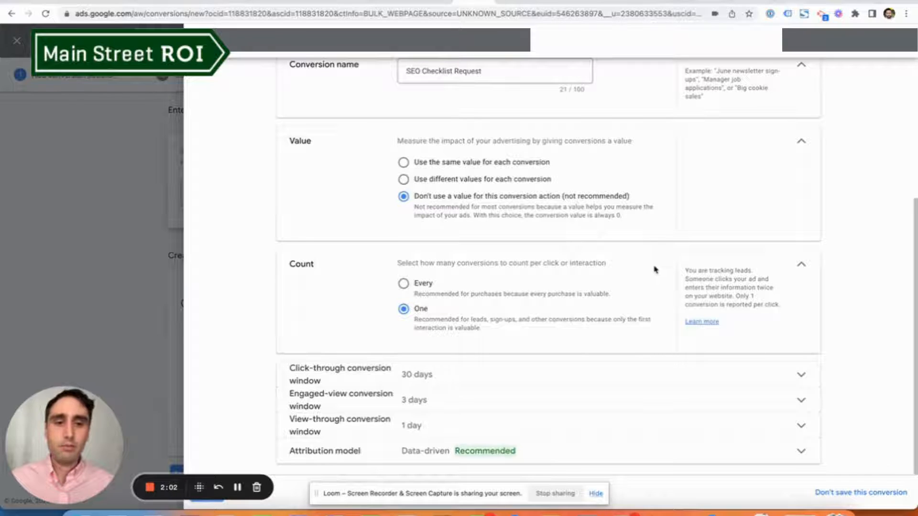
pyautogui.moveTo(854, 301)
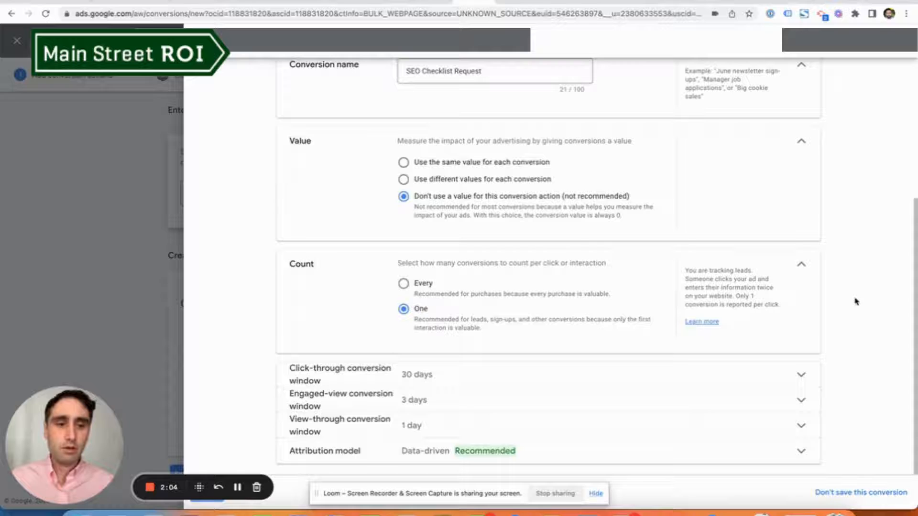
pyautogui.click(801, 374)
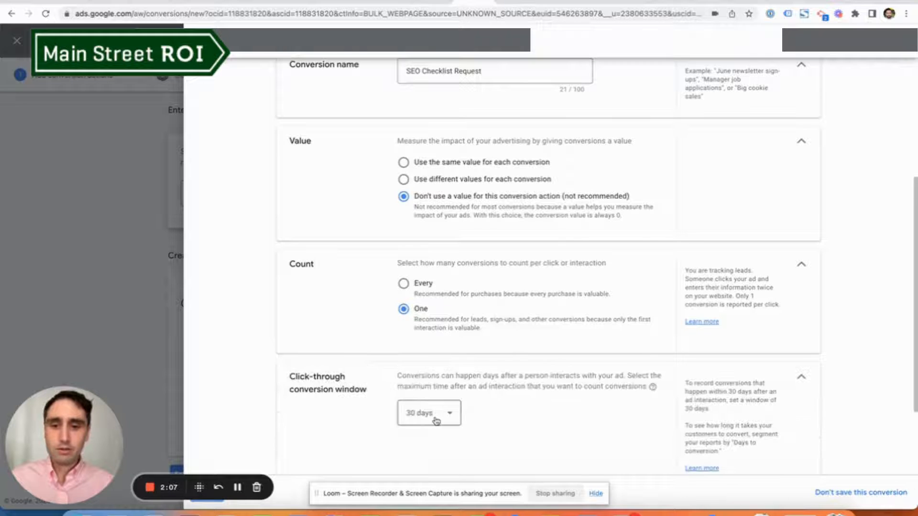
pyautogui.scroll(-3)
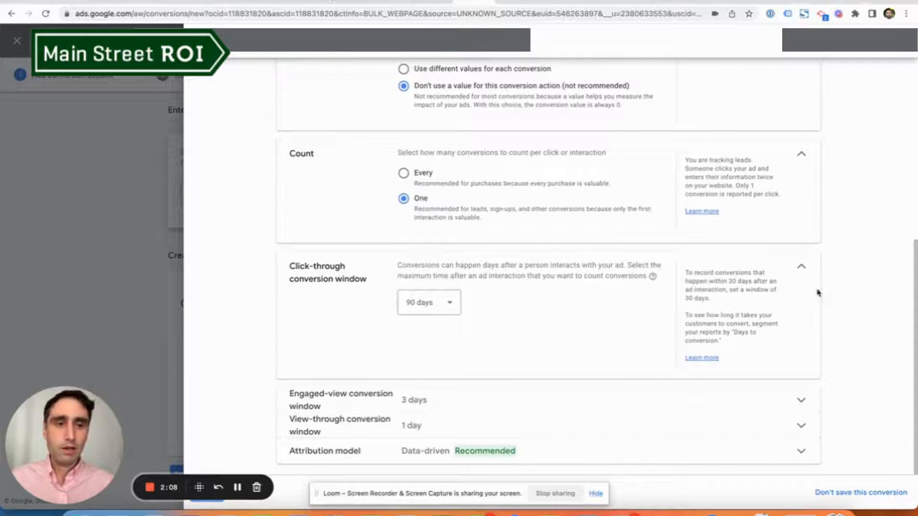
pyautogui.click(428, 302)
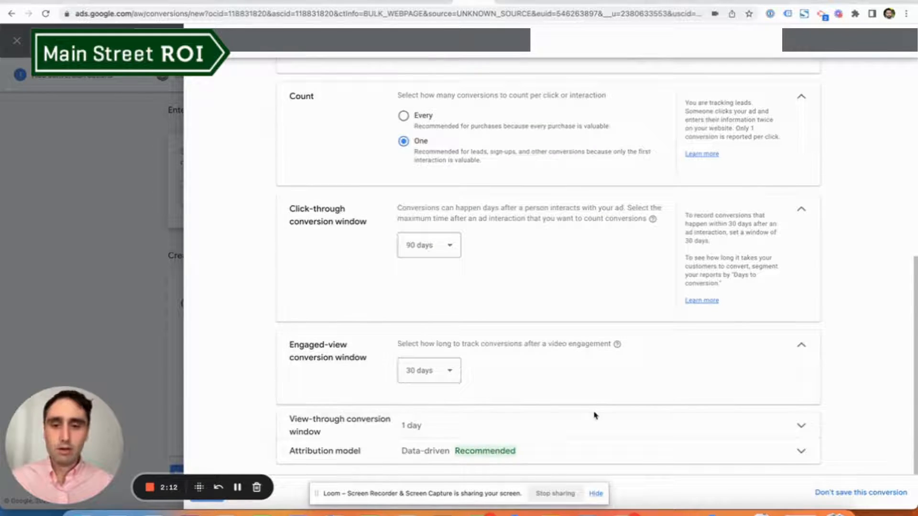
pyautogui.click(428, 245)
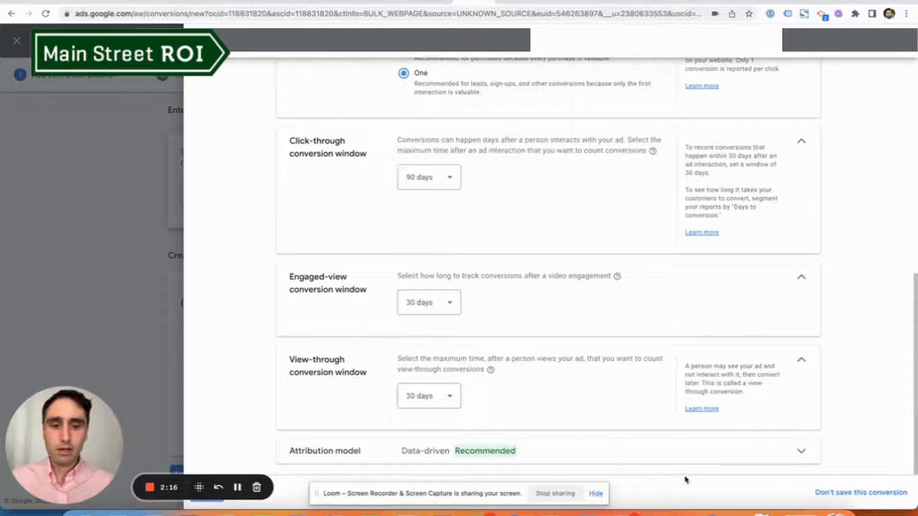
pyautogui.moveTo(857, 342)
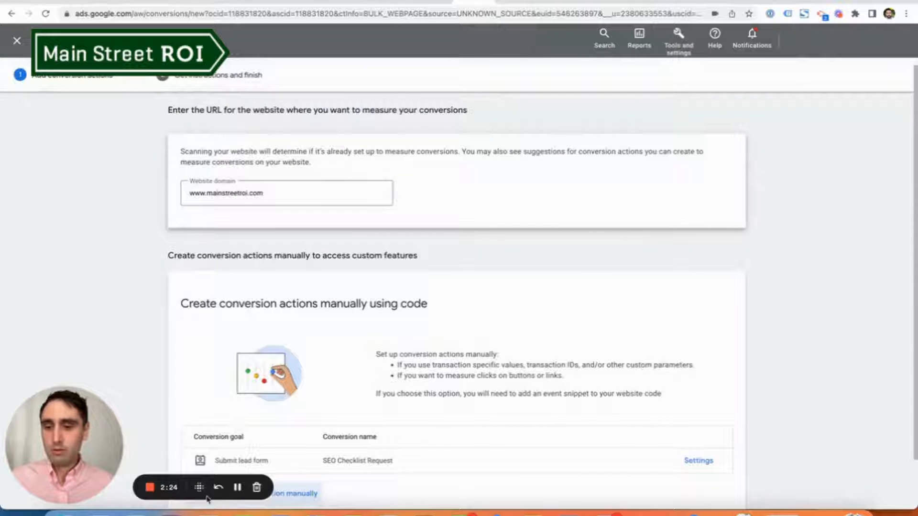
# Show the Use Google Tag Manager setup details with the conversion ID and SEO Checklist Request label.
pyautogui.scroll(-3)
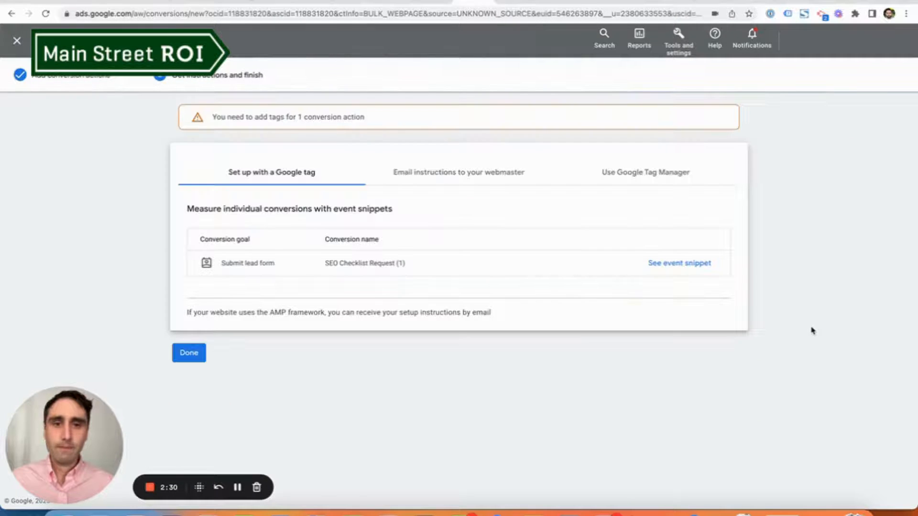
pyautogui.moveTo(721, 216)
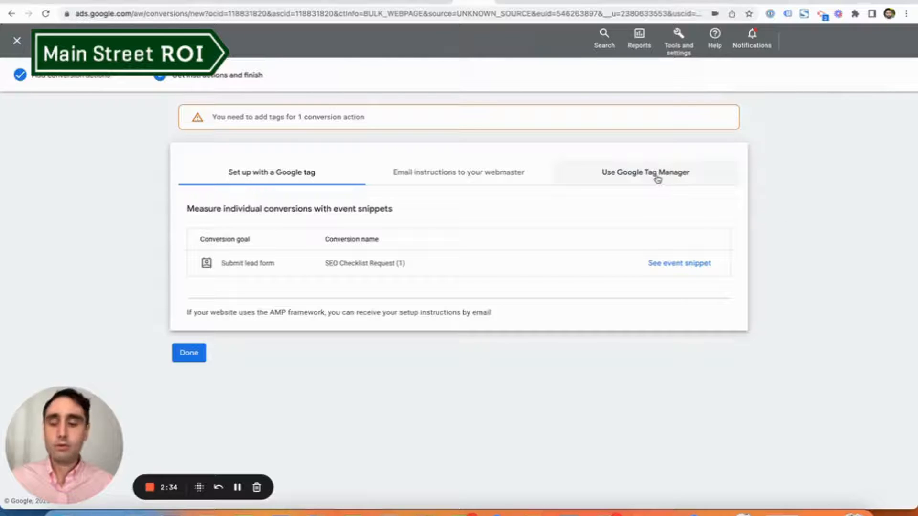
pyautogui.click(645, 172)
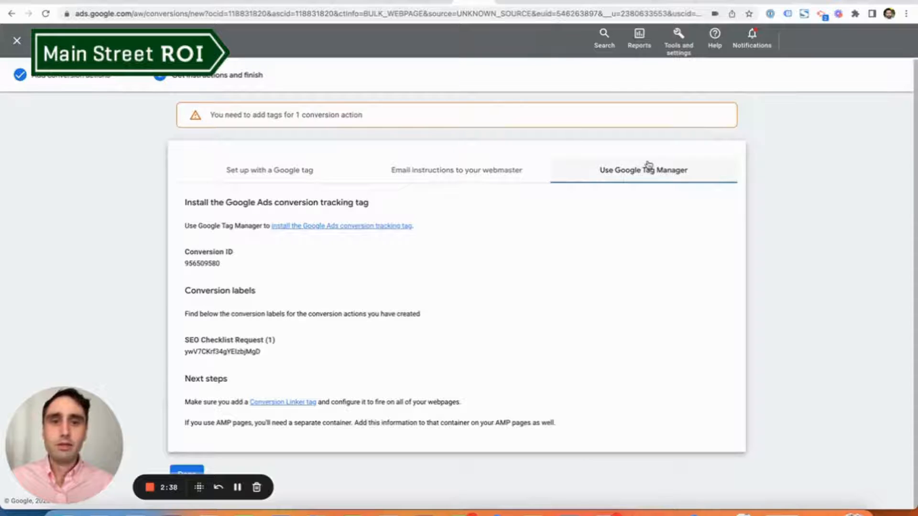
pyautogui.moveTo(712, 174)
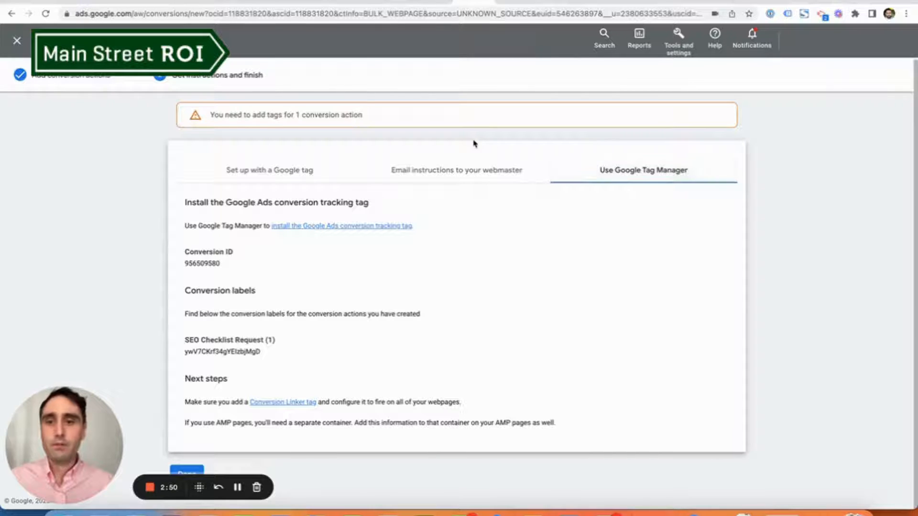
pyautogui.moveTo(761, 163)
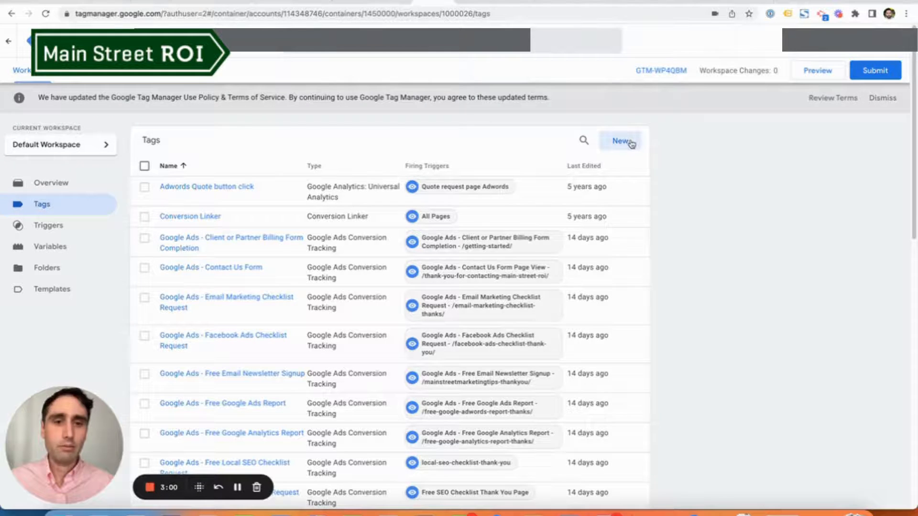
# Create a new tag and set its type to Google Ads Conversion Tracking.
pyautogui.click(619, 141)
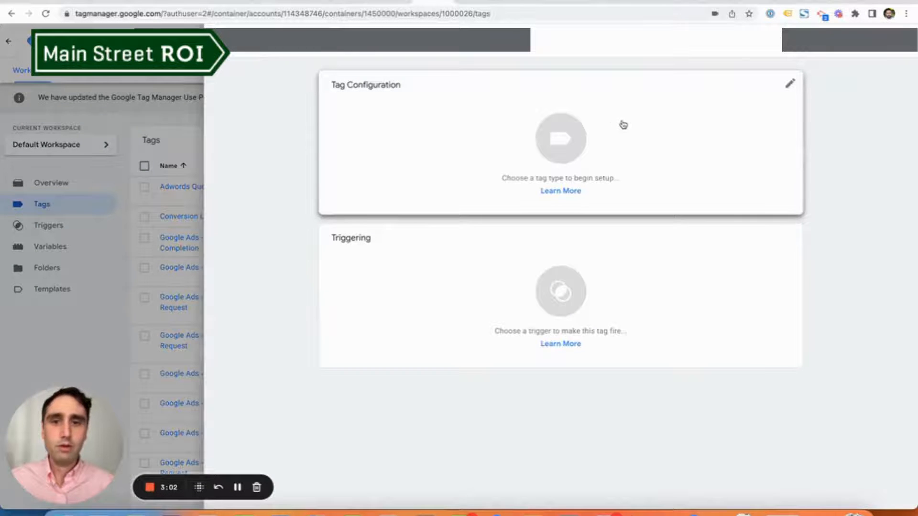
pyautogui.click(559, 139)
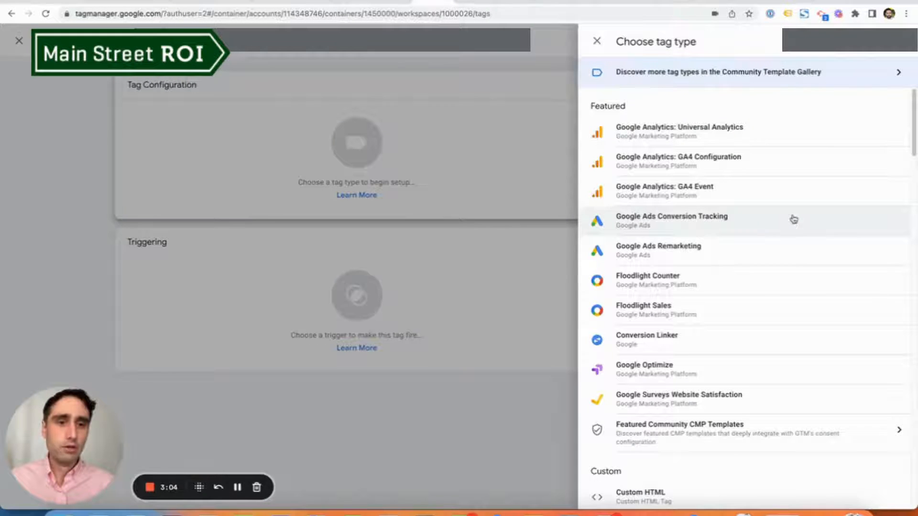
pyautogui.click(671, 220)
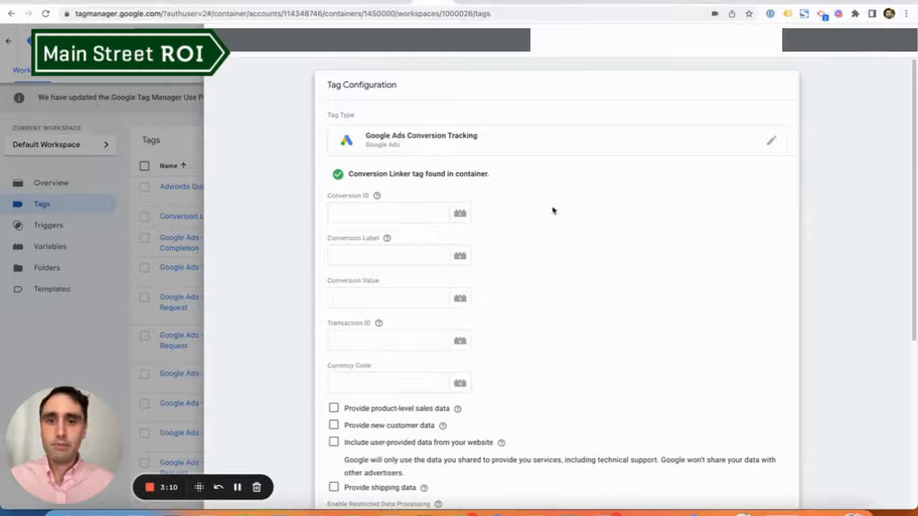
pyautogui.scroll(-3)
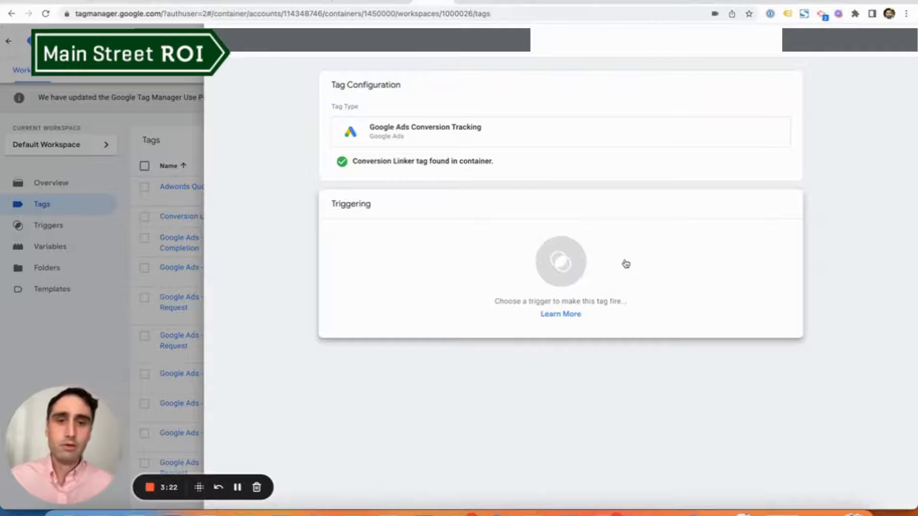
pyautogui.moveTo(633, 246)
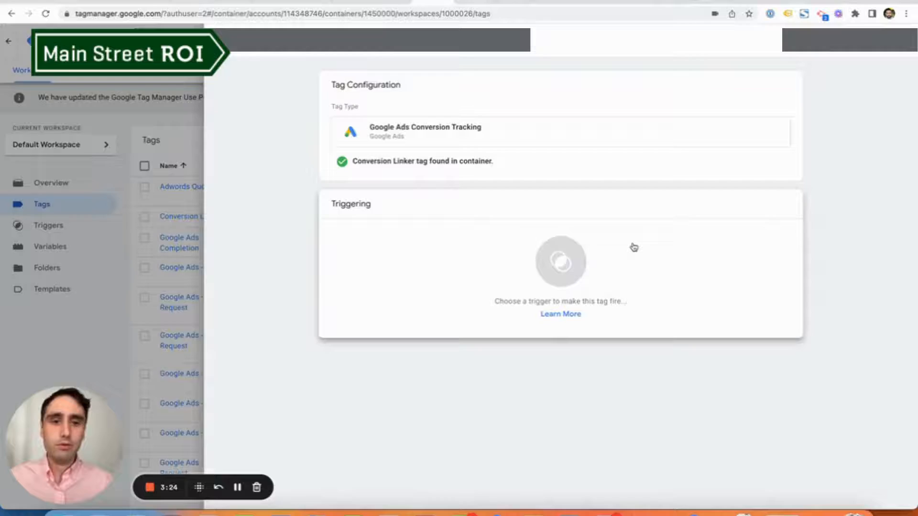
# Add a Page View trigger firing on some page views where Page URL contains /seo-checklist-thank-you/.
pyautogui.click(560, 263)
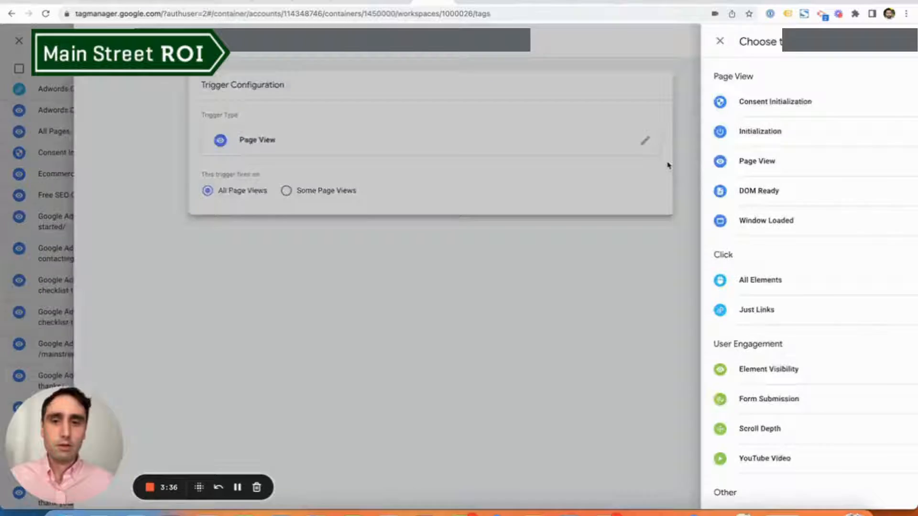
pyautogui.click(415, 190)
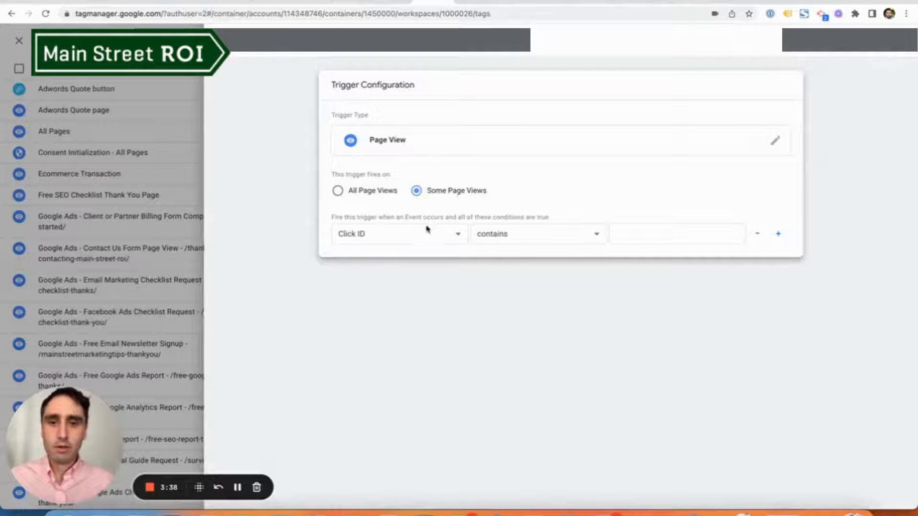
pyautogui.click(398, 233)
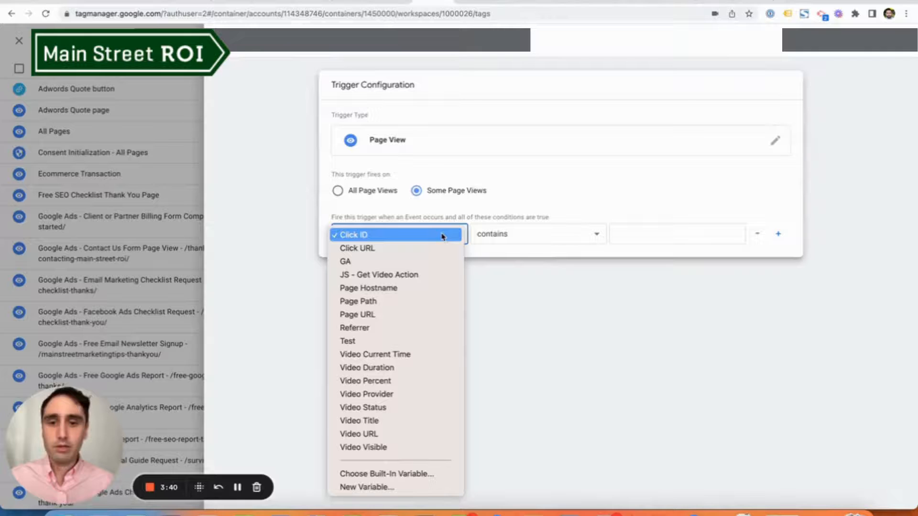
pyautogui.moveTo(395, 315)
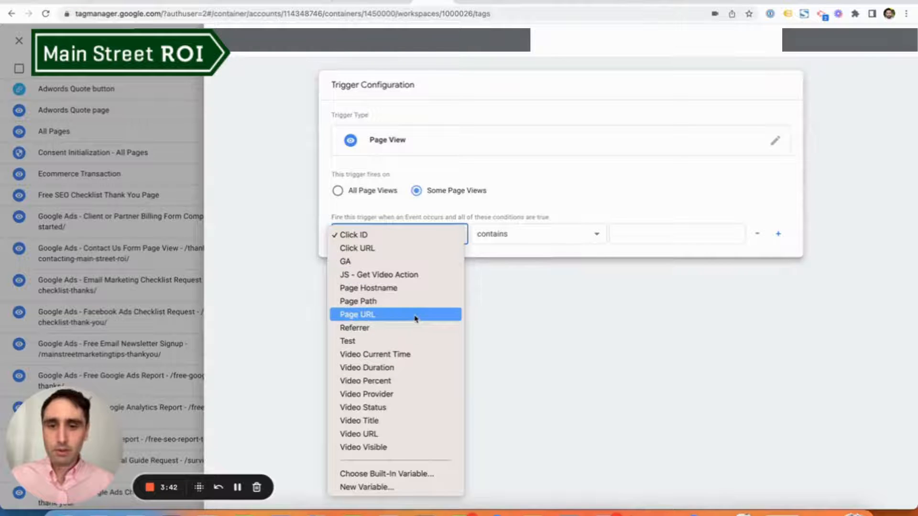
pyautogui.click(356, 314)
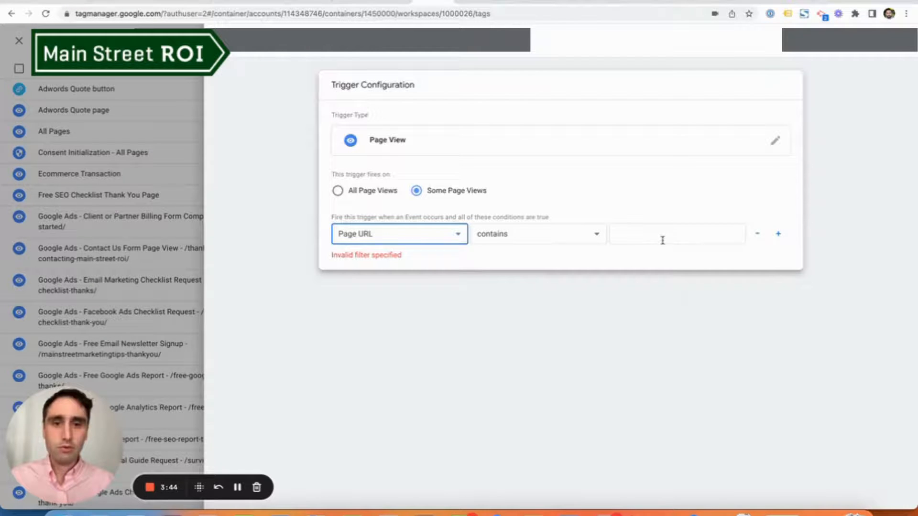
pyautogui.click(677, 233)
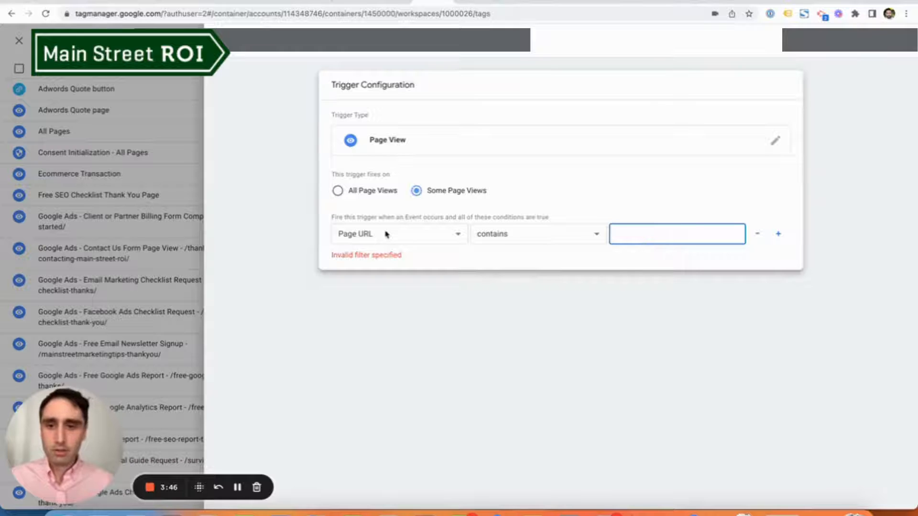
pyautogui.write('/seo-checklist-thank-you/')
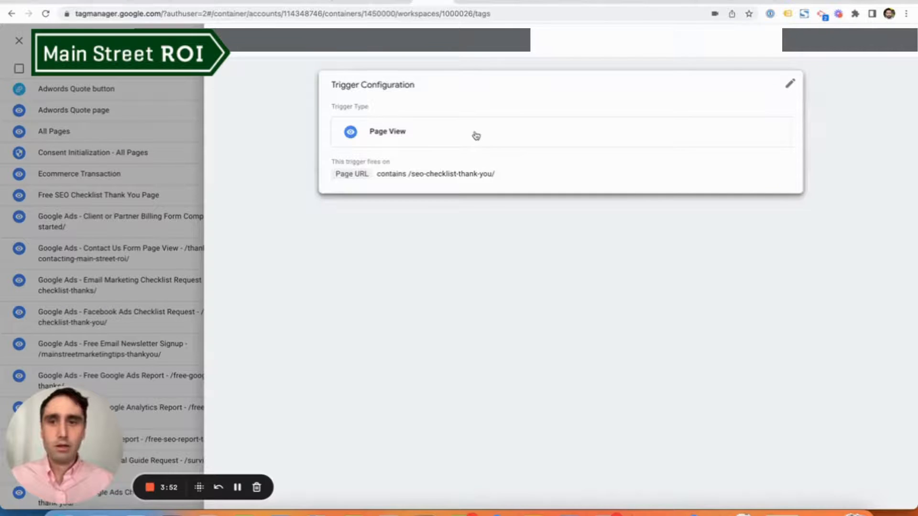
pyautogui.click(790, 83)
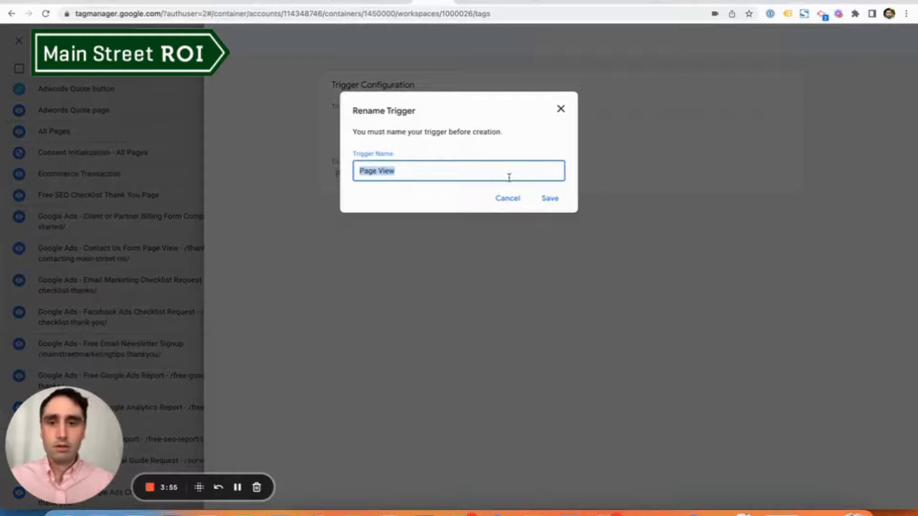
# Name the trigger SEO Checklist Request Page View and save it.
pyautogui.write('SEO')
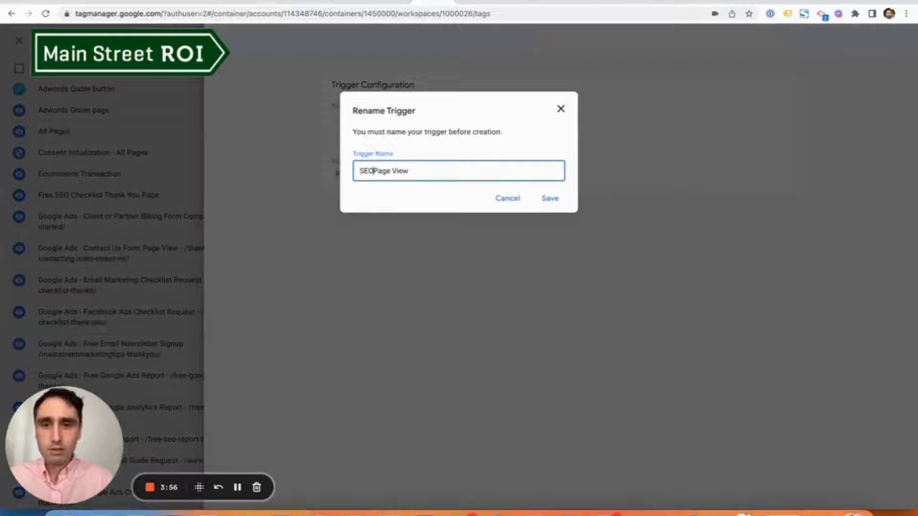
pyautogui.write('Checklist Req')
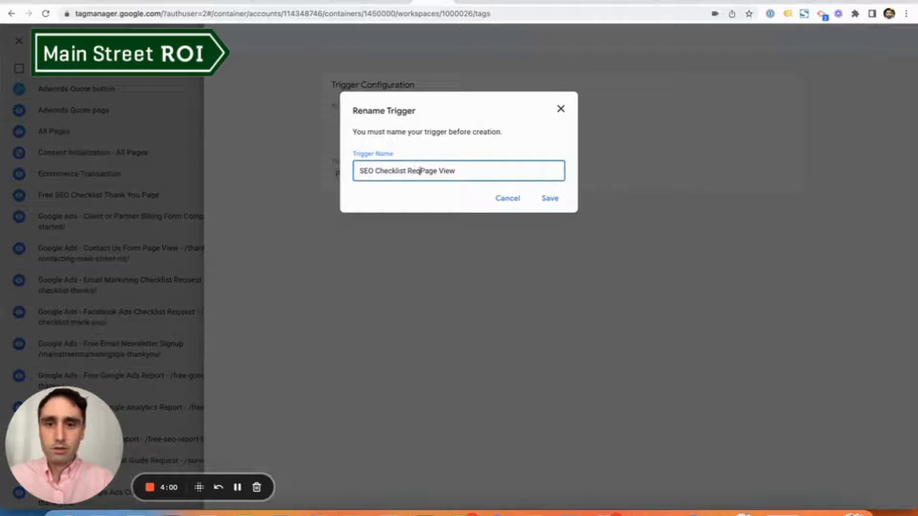
pyautogui.write('uest')
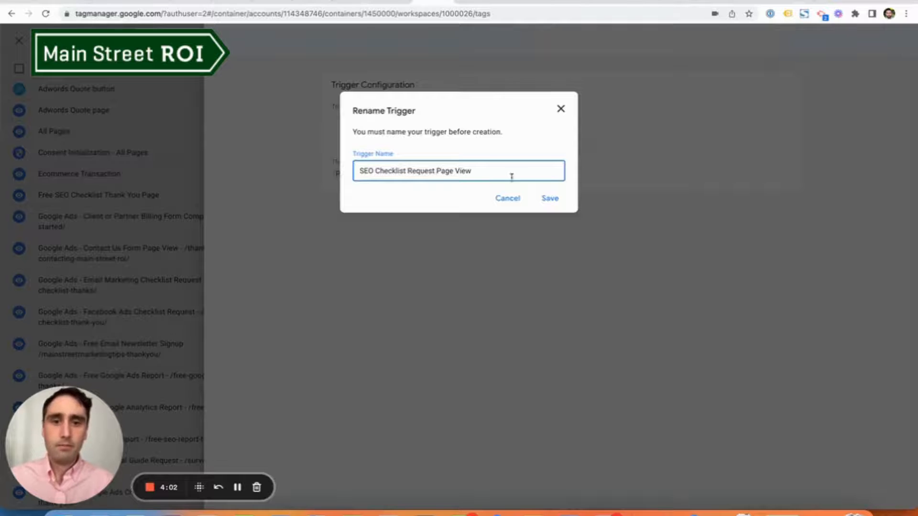
pyautogui.click(549, 198)
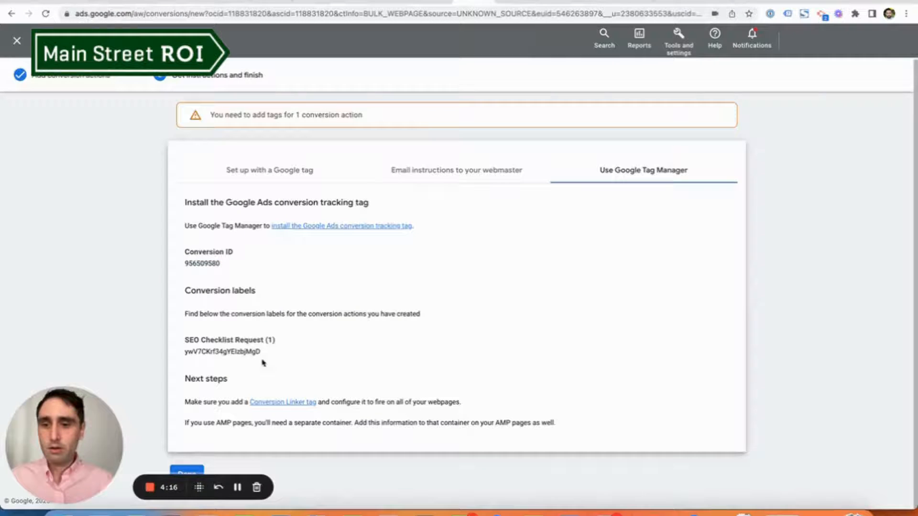
# Paste conversion label ywV7CKrf34gYElzbjMgD and save the tag as Google Ads Conversion Tracking - SEO Checklist Request.
pyautogui.rightClick(221, 352)
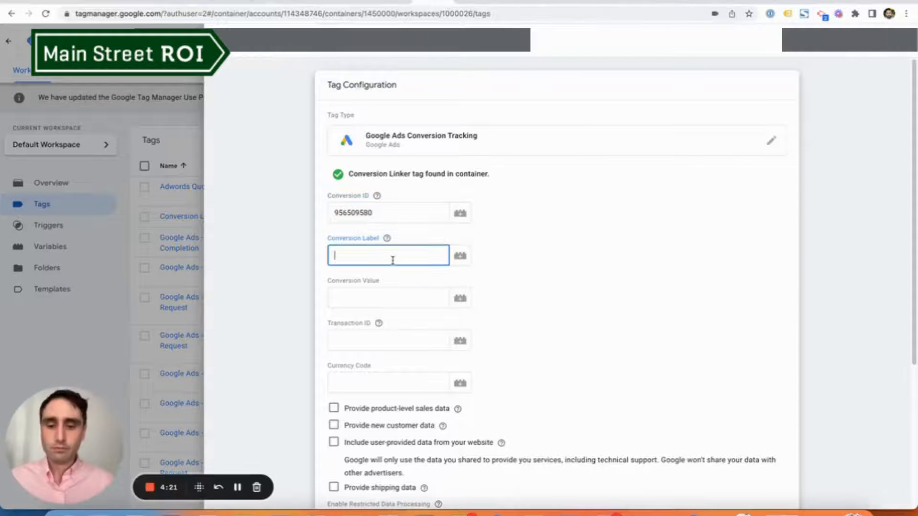
pyautogui.write('ywV7CKrf34gYElzbjMgD')
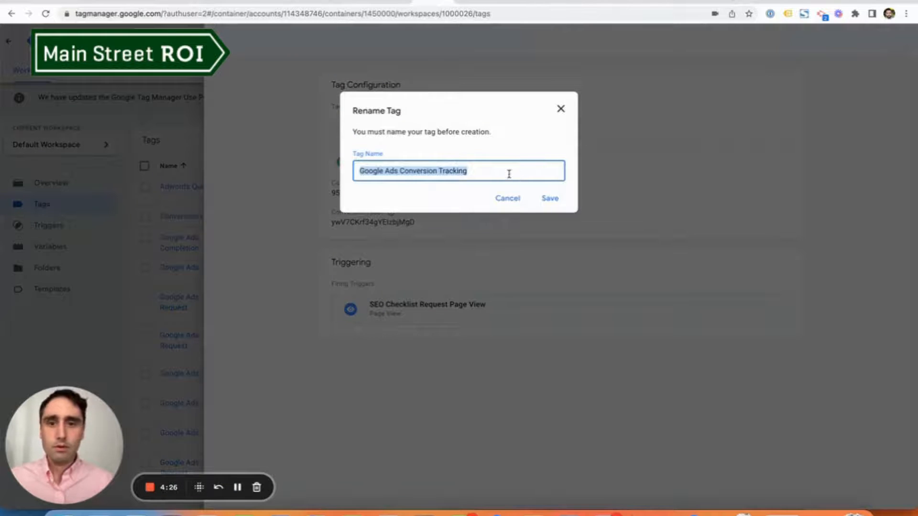
pyautogui.write('- SEO Checklis')
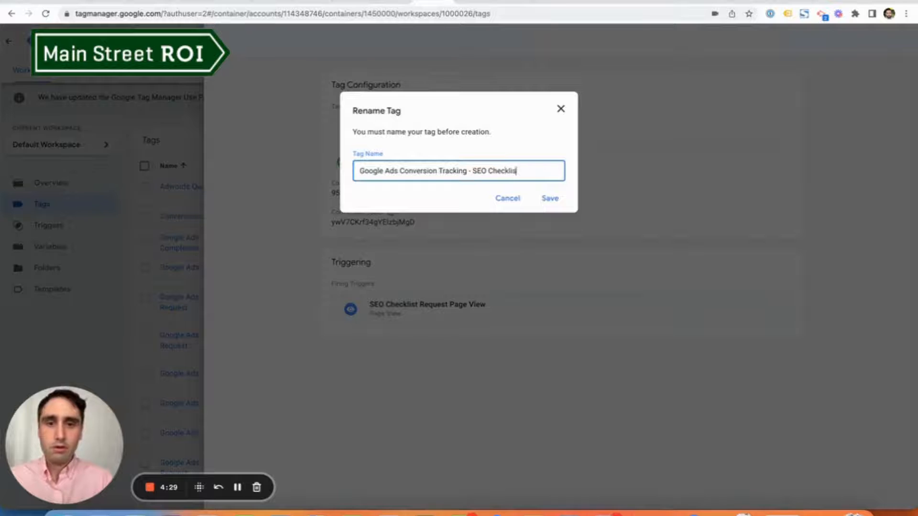
pyautogui.write('Request')
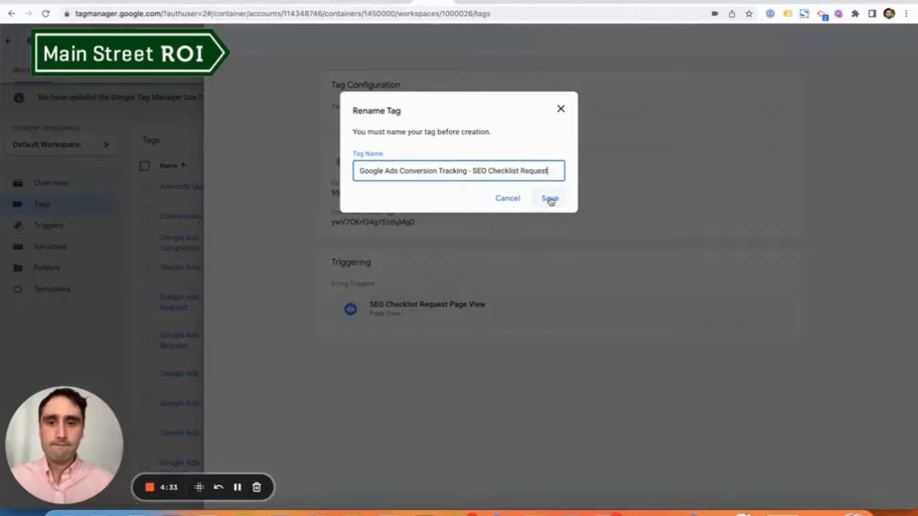
pyautogui.click(549, 198)
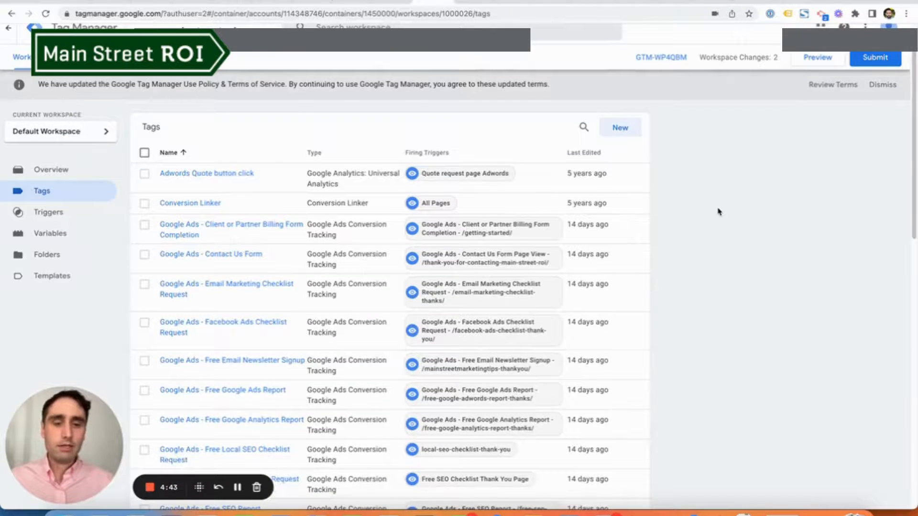
pyautogui.scroll(-3)
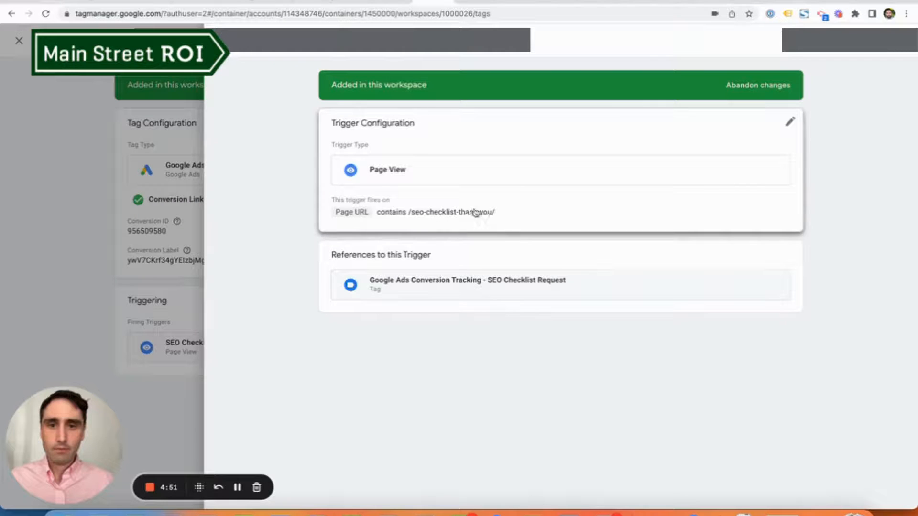
pyautogui.click(789, 122)
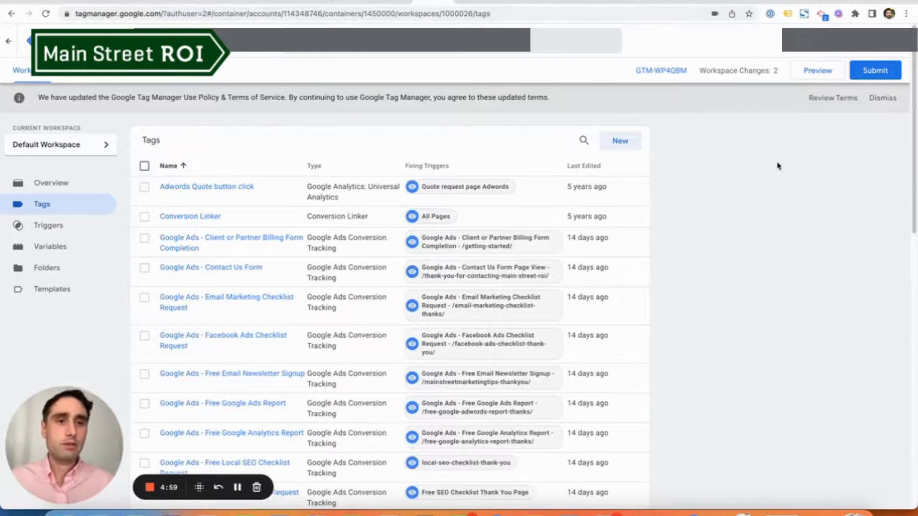
pyautogui.moveTo(767, 170)
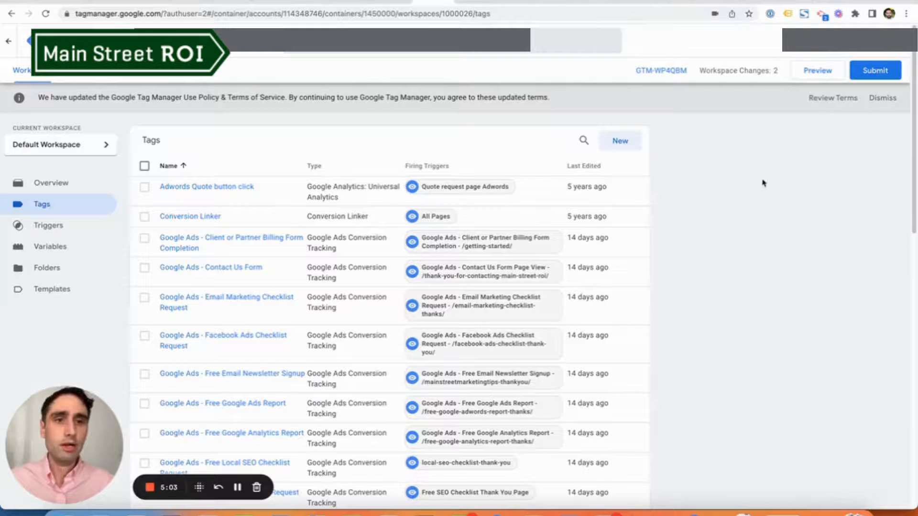
pyautogui.moveTo(817, 69)
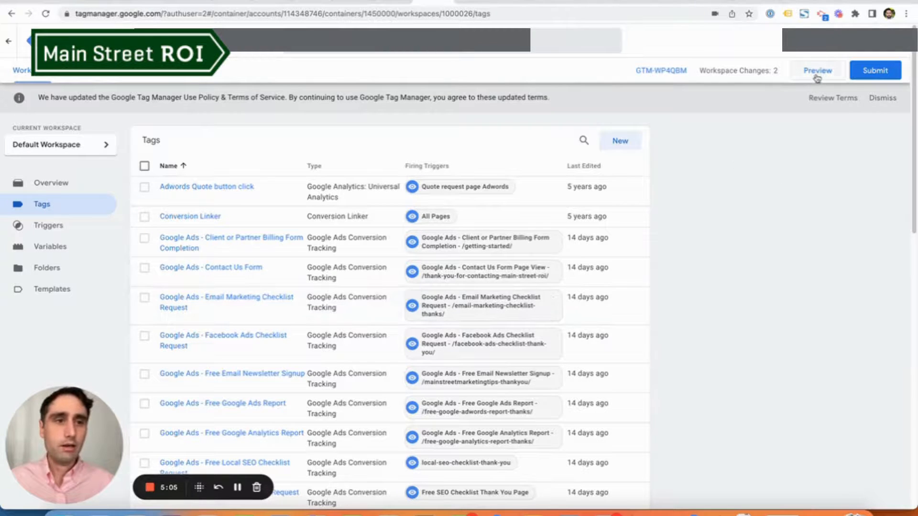
pyautogui.click(816, 70)
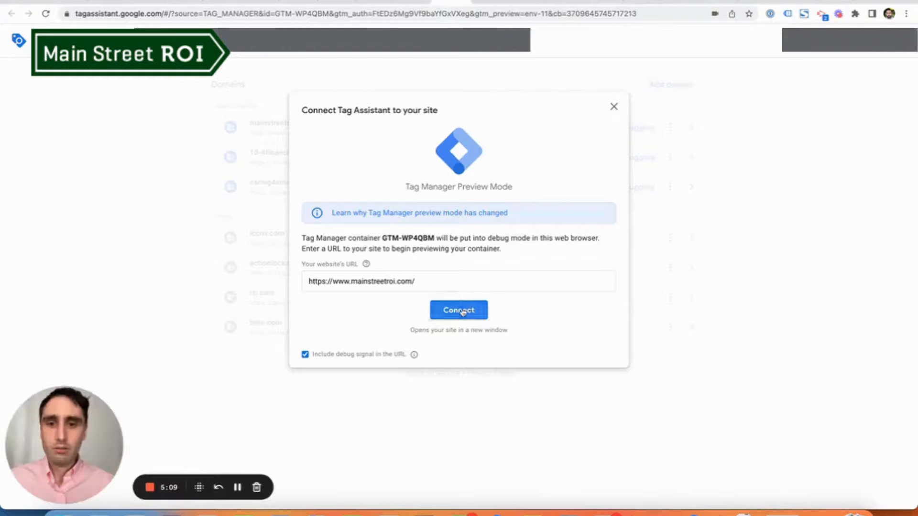
pyautogui.click(458, 309)
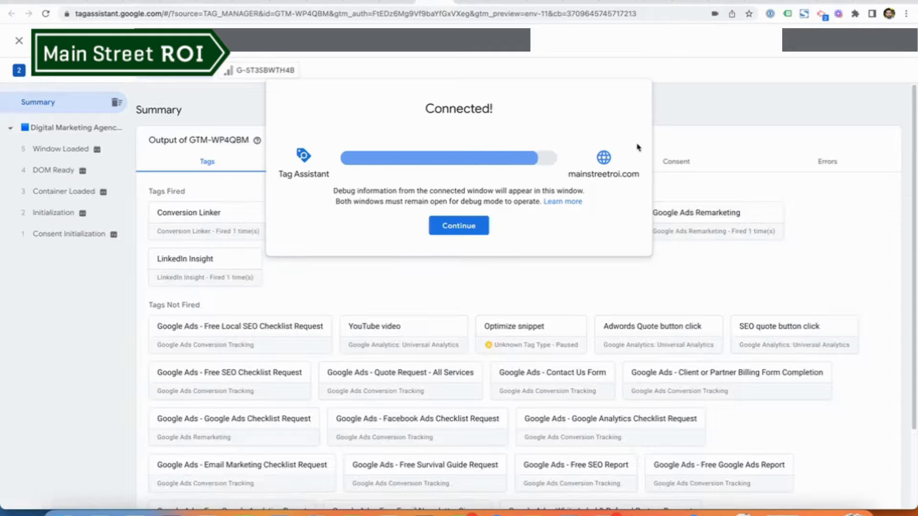
pyautogui.click(458, 225)
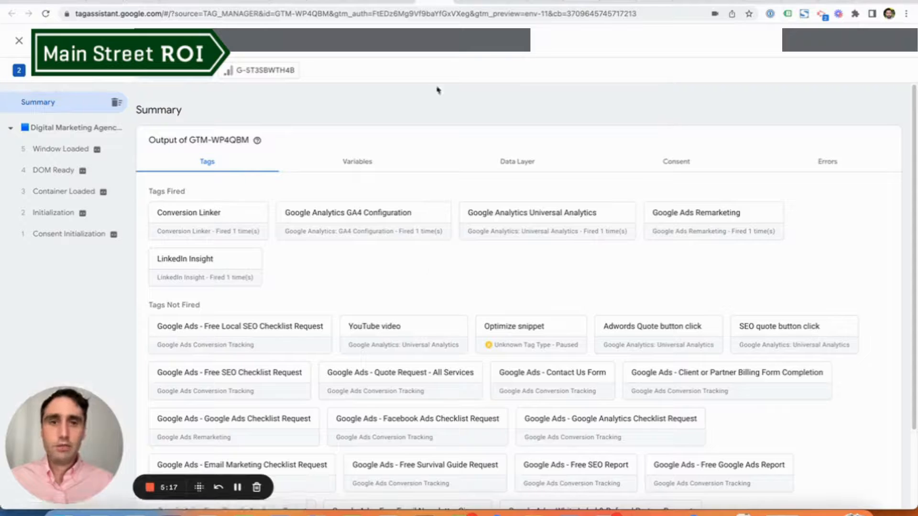
pyautogui.moveTo(552, 240)
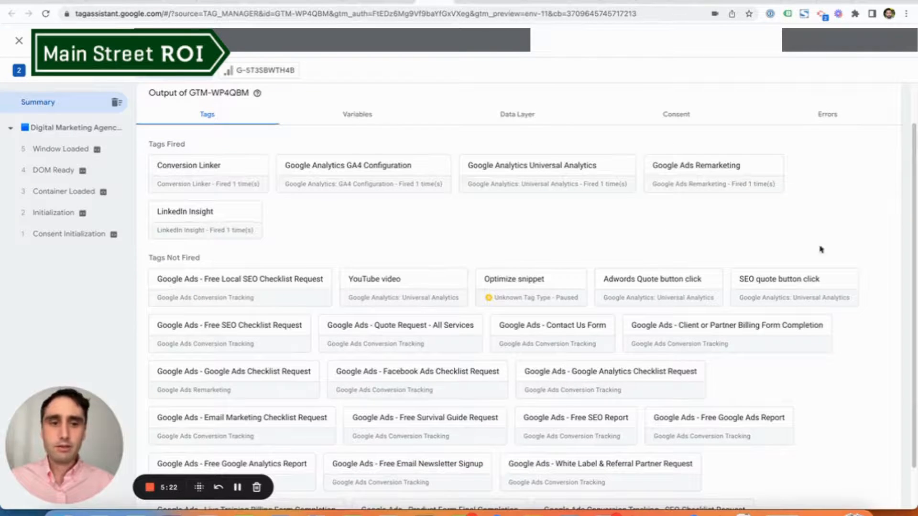
pyautogui.moveTo(744, 334)
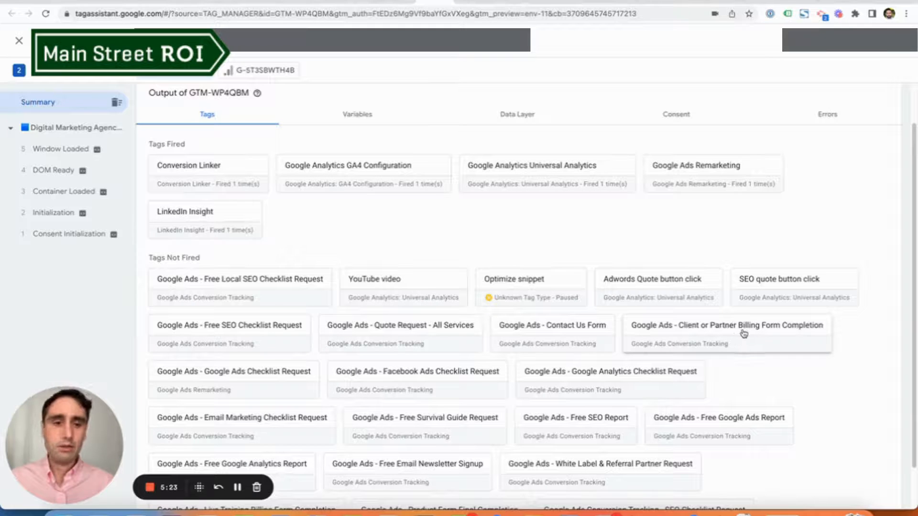
pyautogui.moveTo(544, 220)
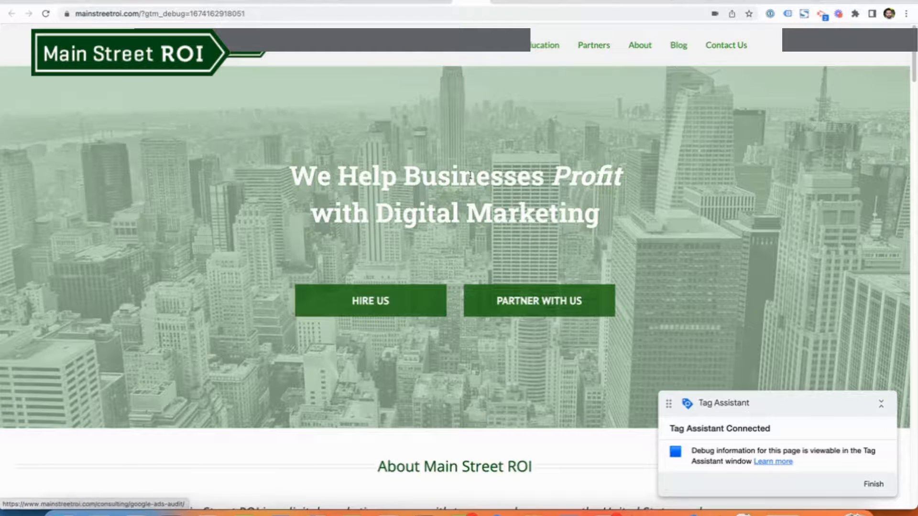
# Load /seo-checklist-thank-you/ and check Tags Fired lists the SEO Checklist Request conversion tag.
pyautogui.click(175, 14)
pyautogui.write('mainstreetroi.com/seo-checklist-thank-you/')
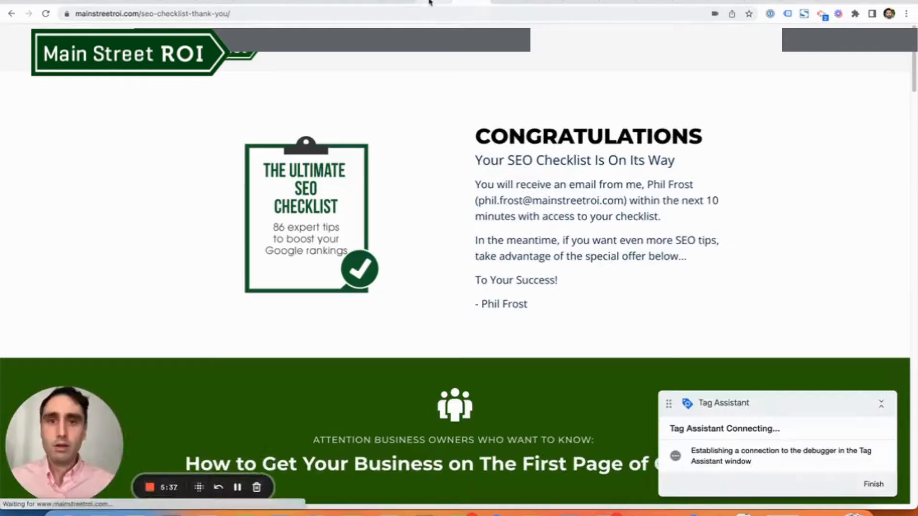
pyautogui.click(873, 484)
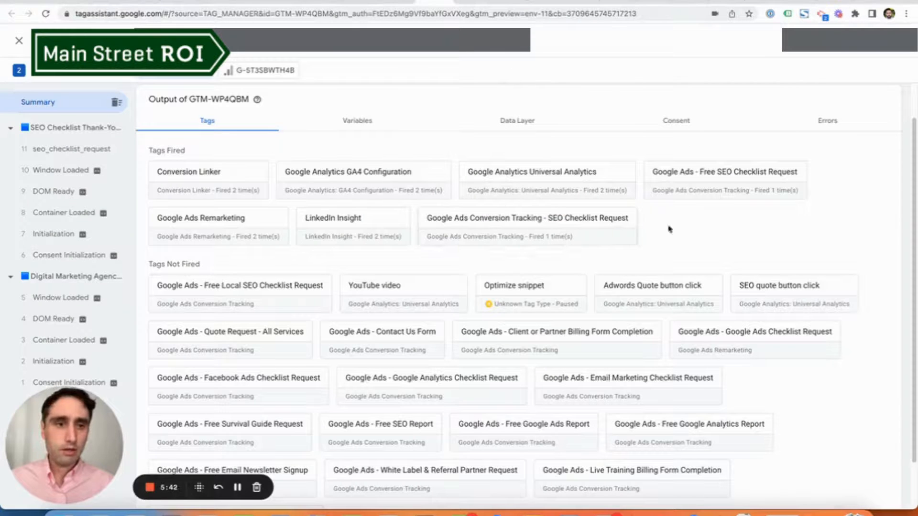
pyautogui.moveTo(534, 247)
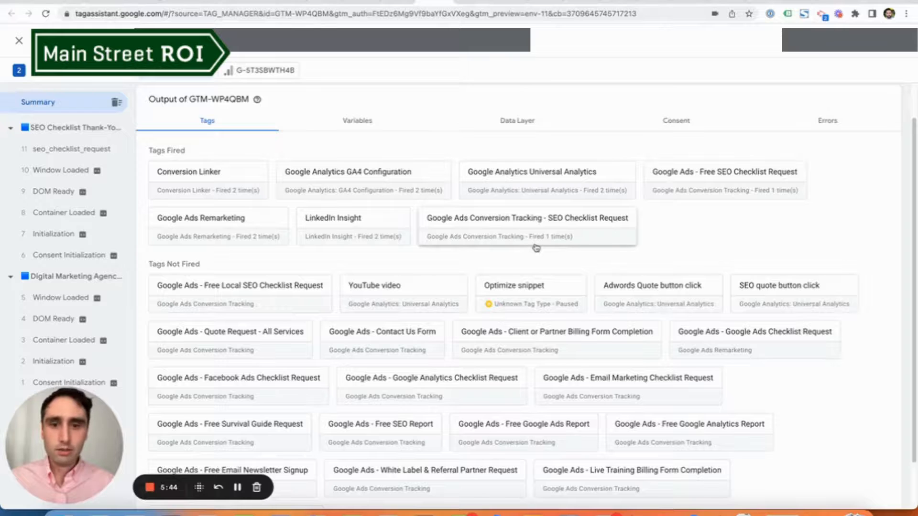
pyautogui.moveTo(724, 181)
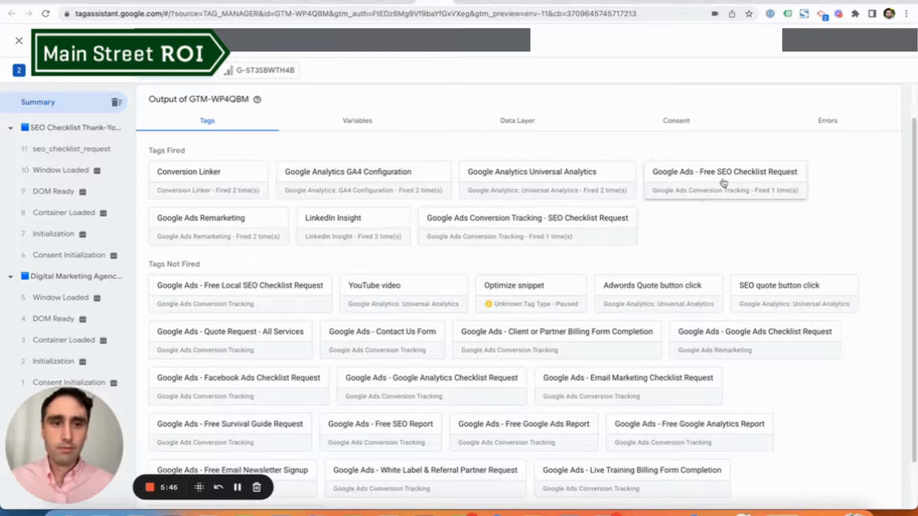
pyautogui.moveTo(692, 184)
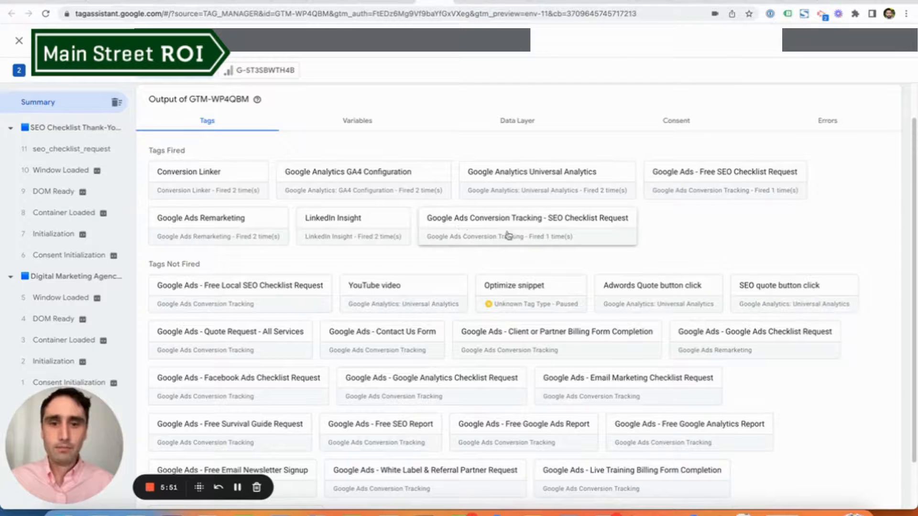
pyautogui.moveTo(614, 230)
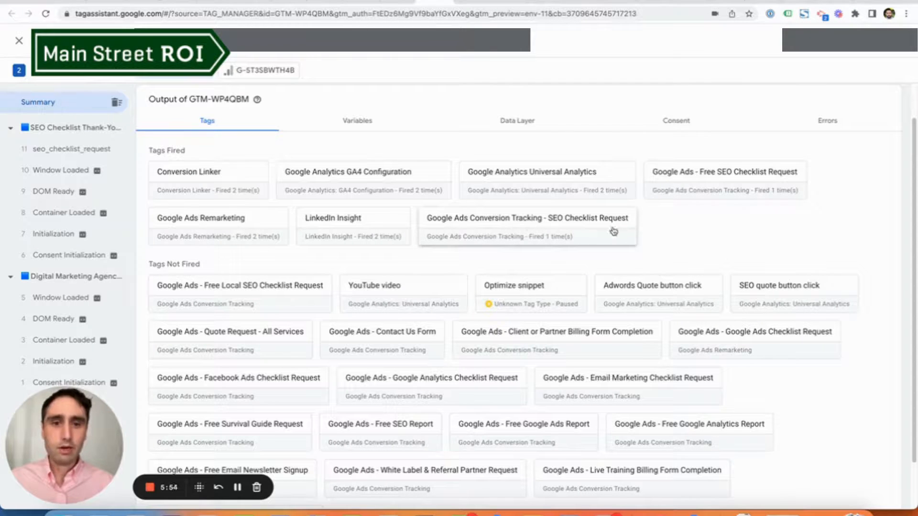
pyautogui.moveTo(648, 236)
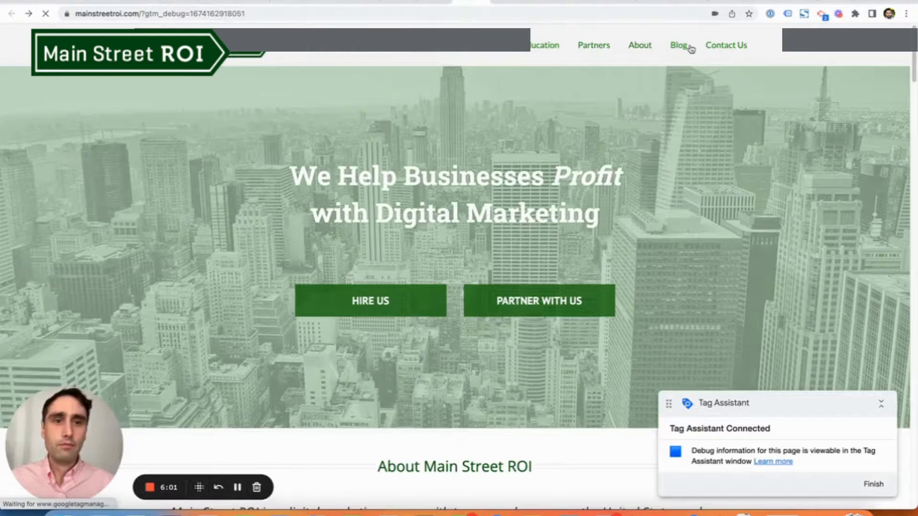
# Load the site's About page and confirm the SEO Checklist conversion tag still fired only once.
pyautogui.click(639, 45)
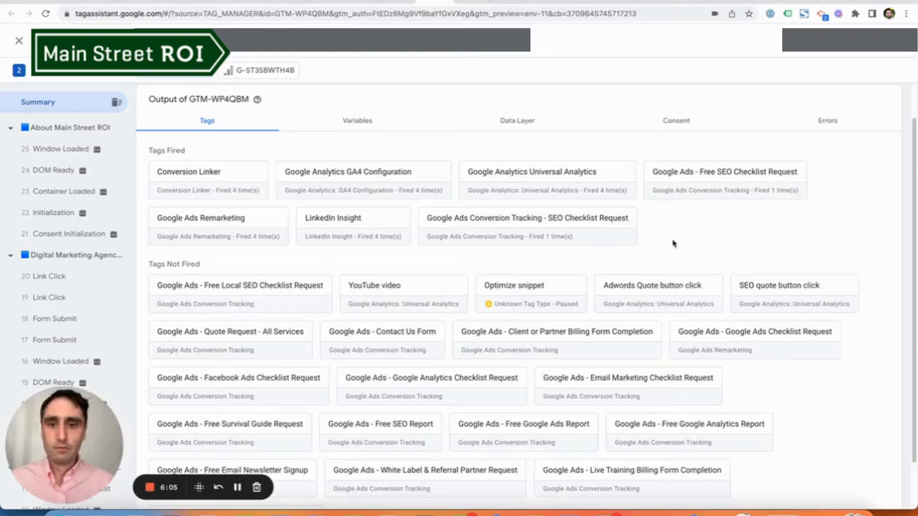
pyautogui.moveTo(458, 74)
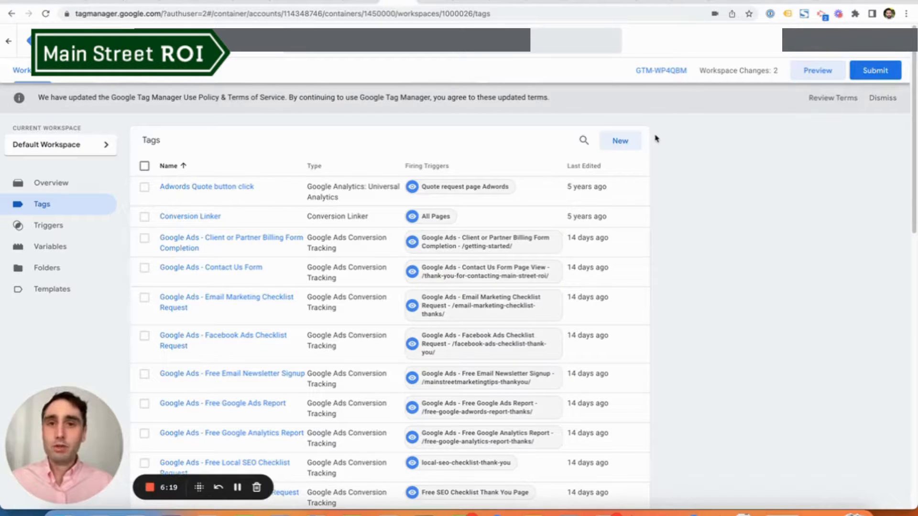
pyautogui.moveTo(669, 131)
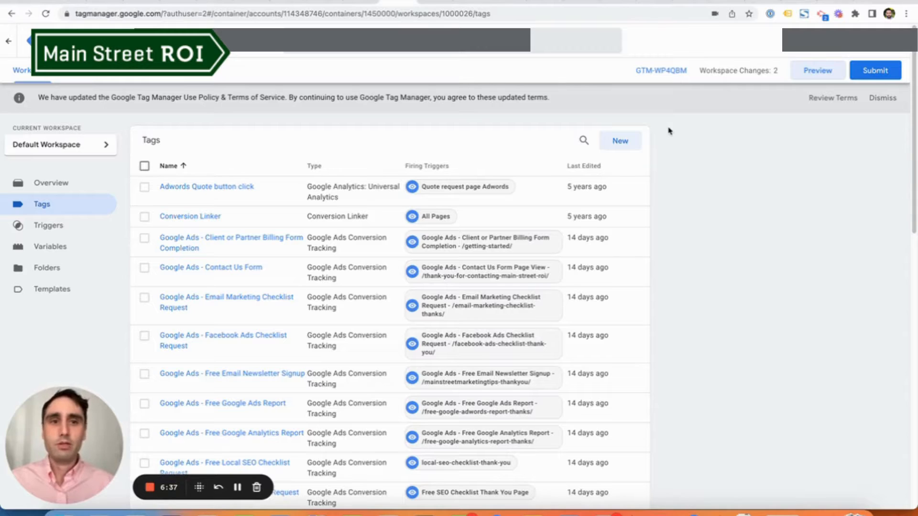
pyautogui.moveTo(678, 49)
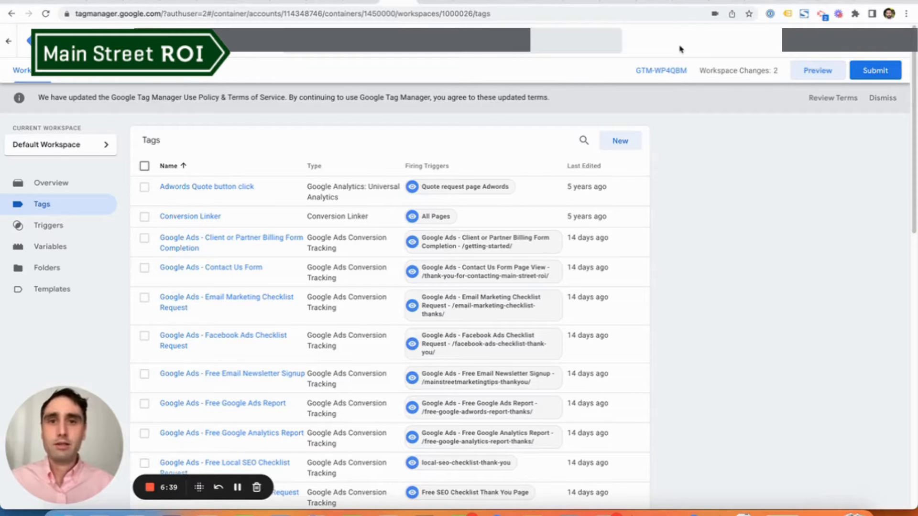